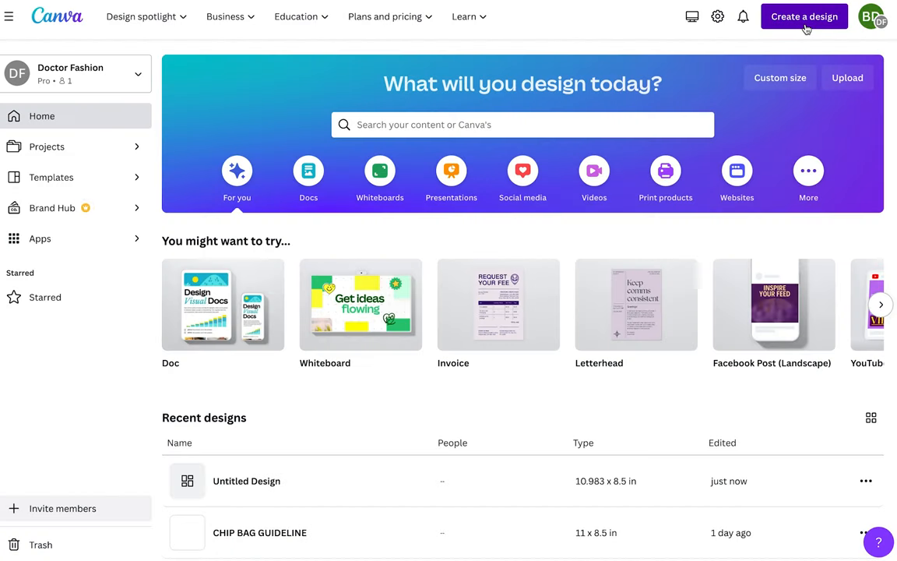
# Step: Create a blank custom-size design of 11 × 8.5 inches
pyautogui.click(805, 16)
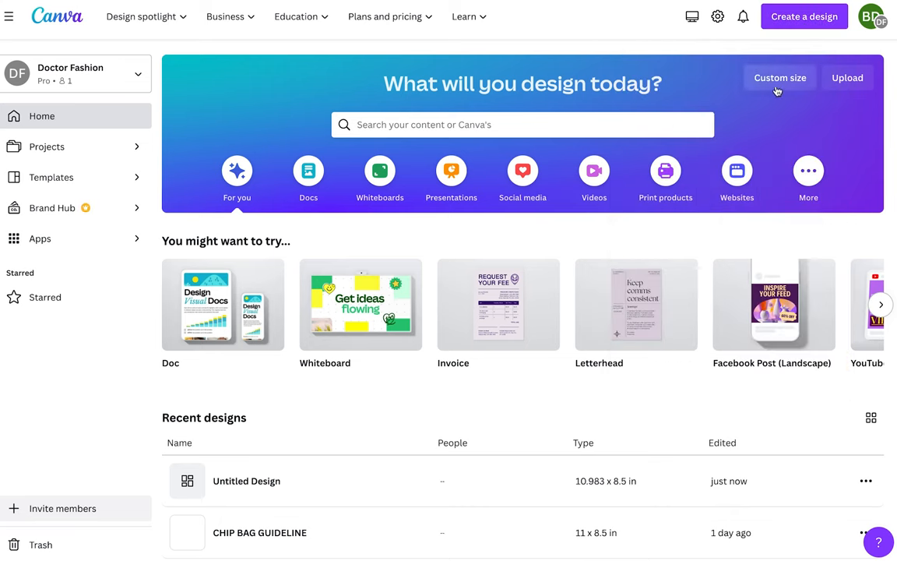
pyautogui.click(780, 78)
pyautogui.write('8.5')
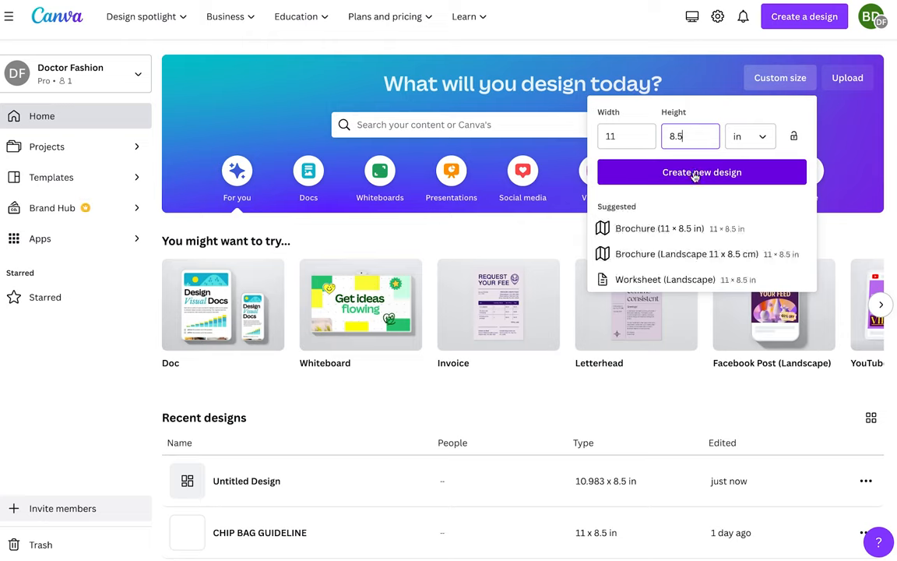
pyautogui.click(701, 172)
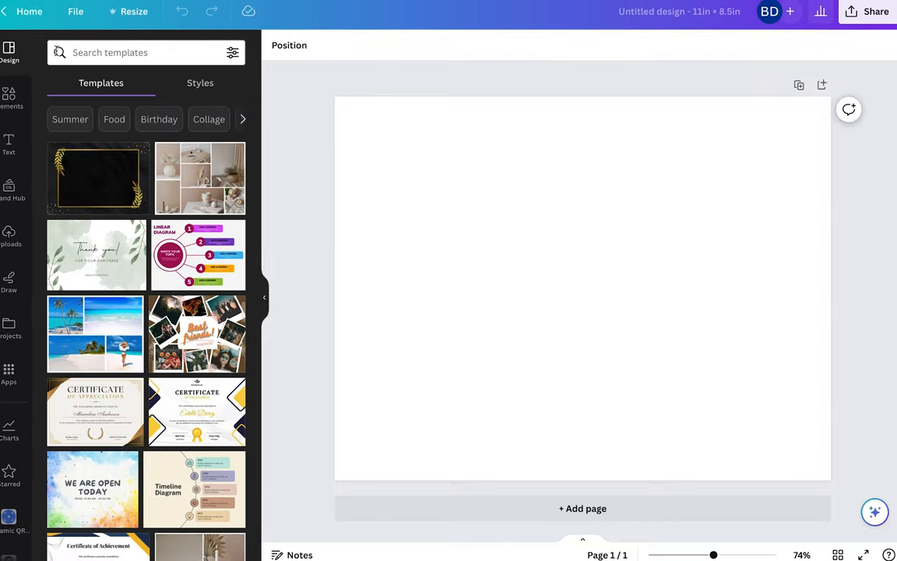
# Step: Turn on rulers and guides from File > View settings
pyautogui.click(75, 11)
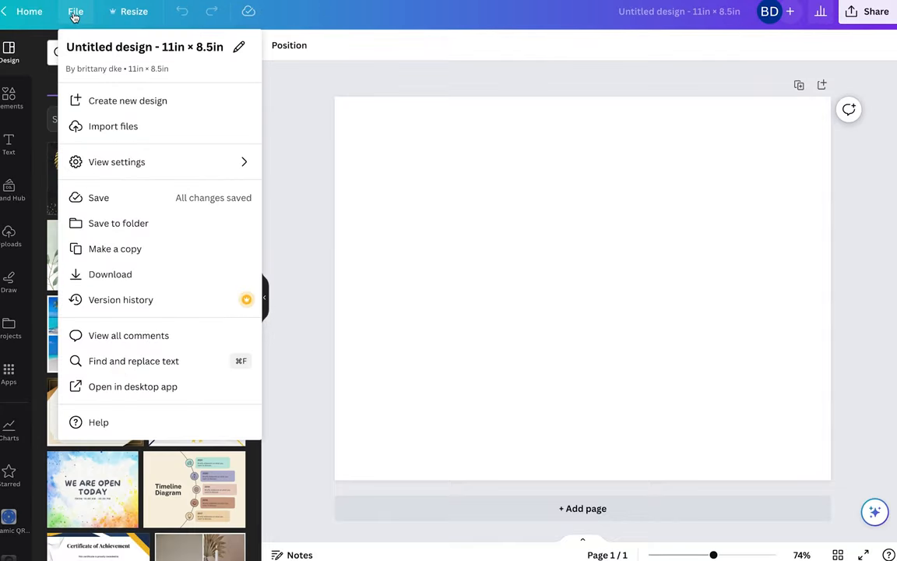
pyautogui.click(116, 161)
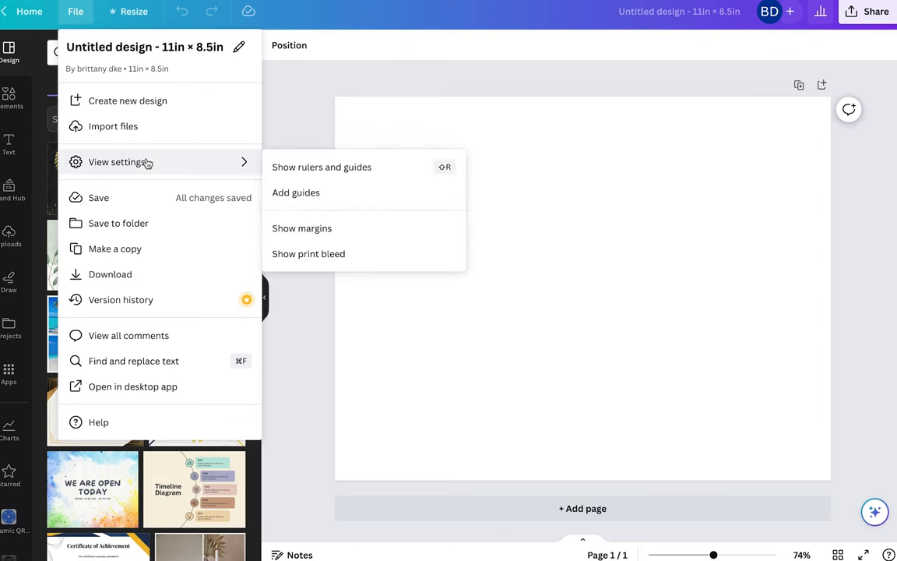
pyautogui.click(322, 166)
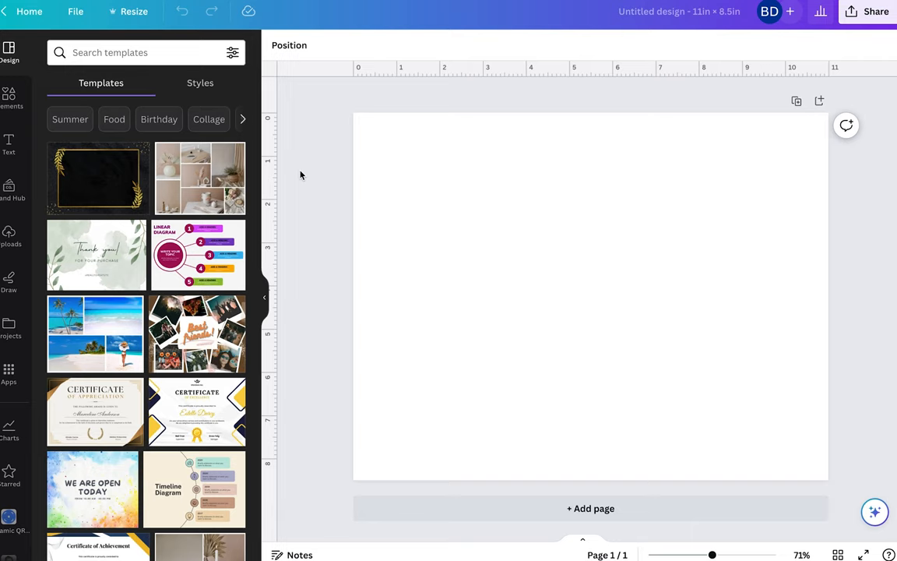
pyautogui.moveTo(76, 11)
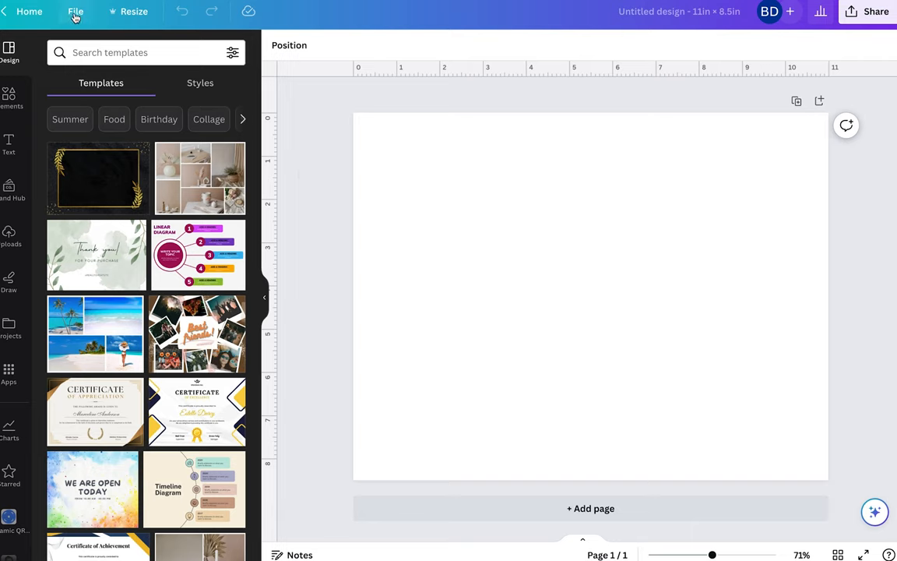
# Step: Turn on the page margins from File > View settings
pyautogui.click(75, 11)
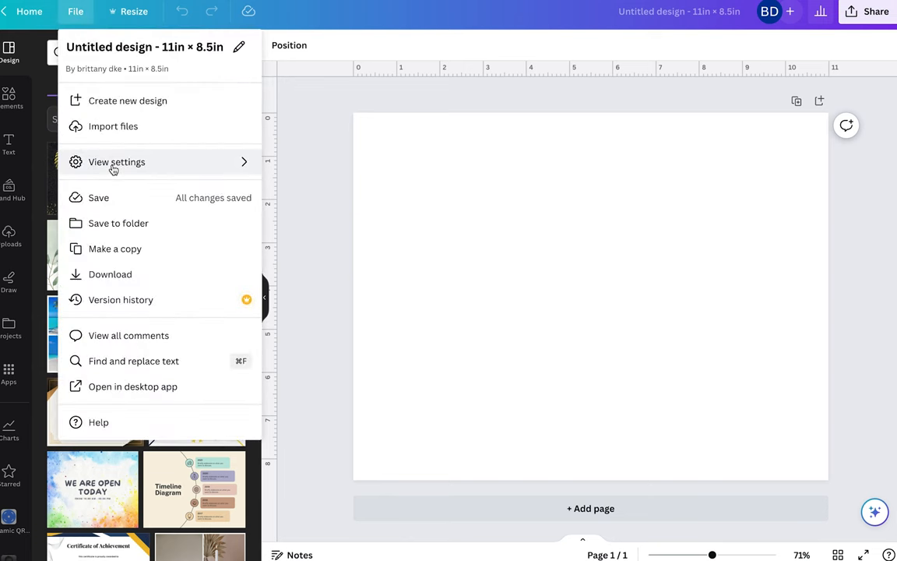
pyautogui.click(117, 162)
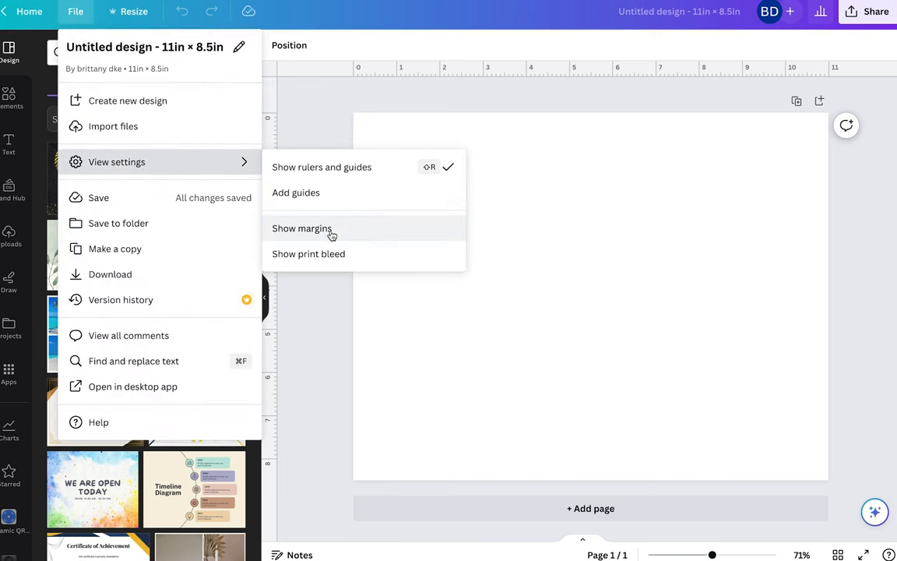
pyautogui.click(302, 228)
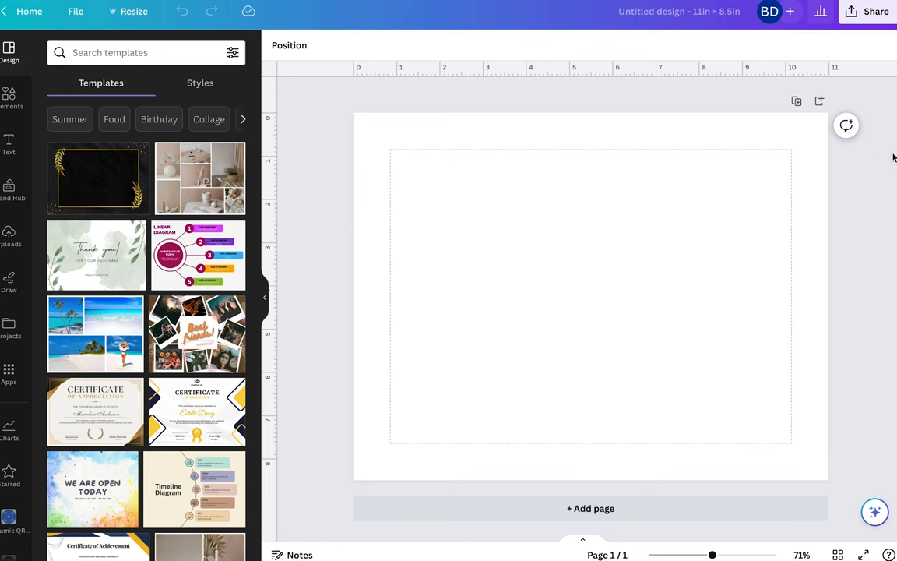
pyautogui.moveTo(894, 158)
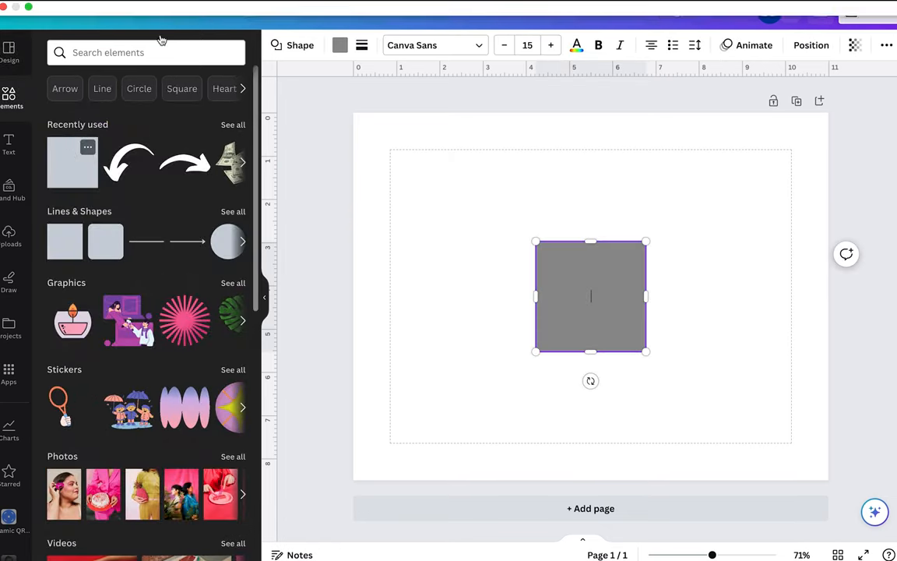
# Step: Add a grey square from an Elements search for 'square' and move it to the top edge
pyautogui.click(146, 52)
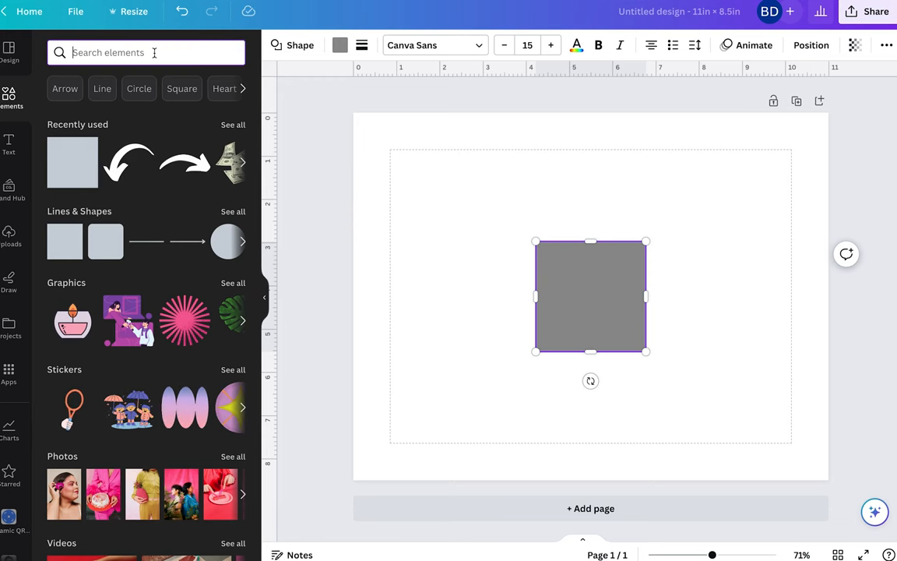
pyautogui.write('square')
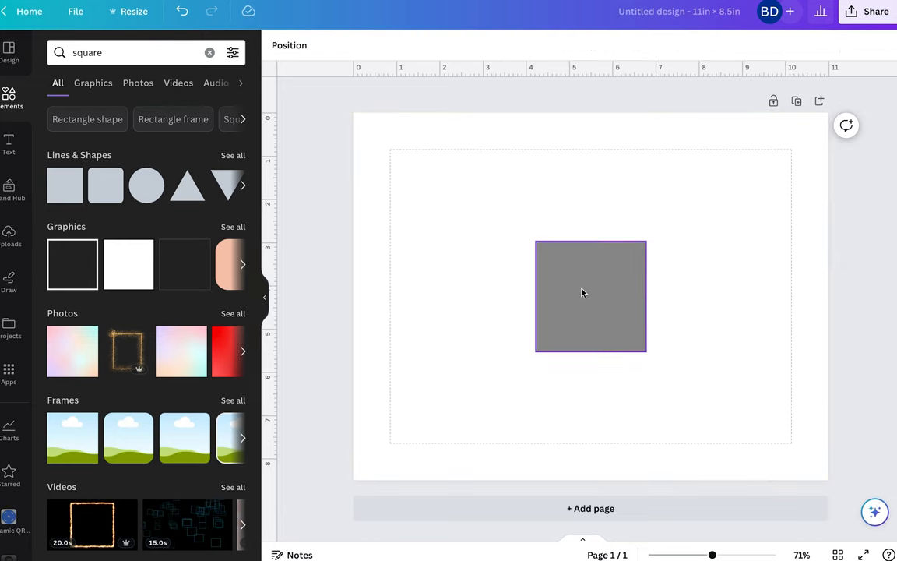
pyautogui.click(590, 295)
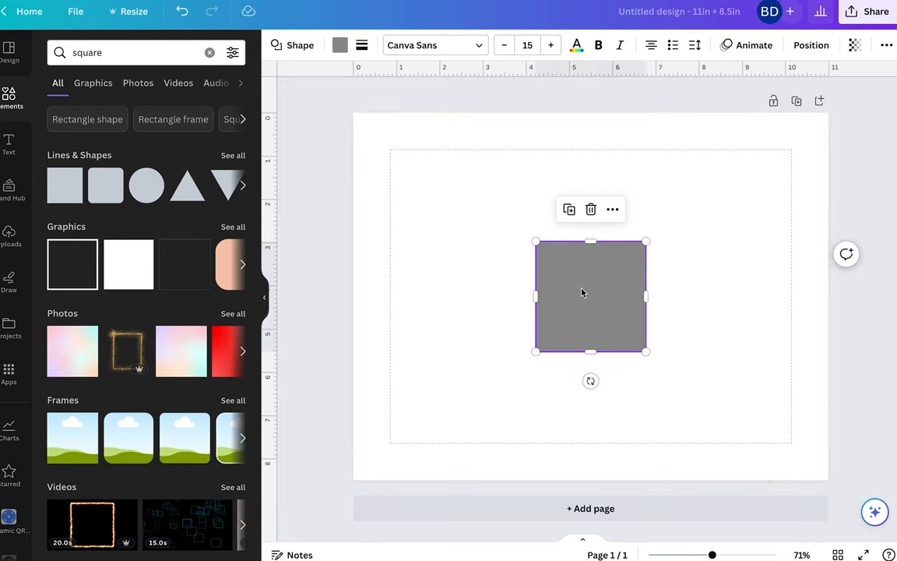
pyautogui.moveTo(591, 296); pyautogui.dragTo(535, 166)
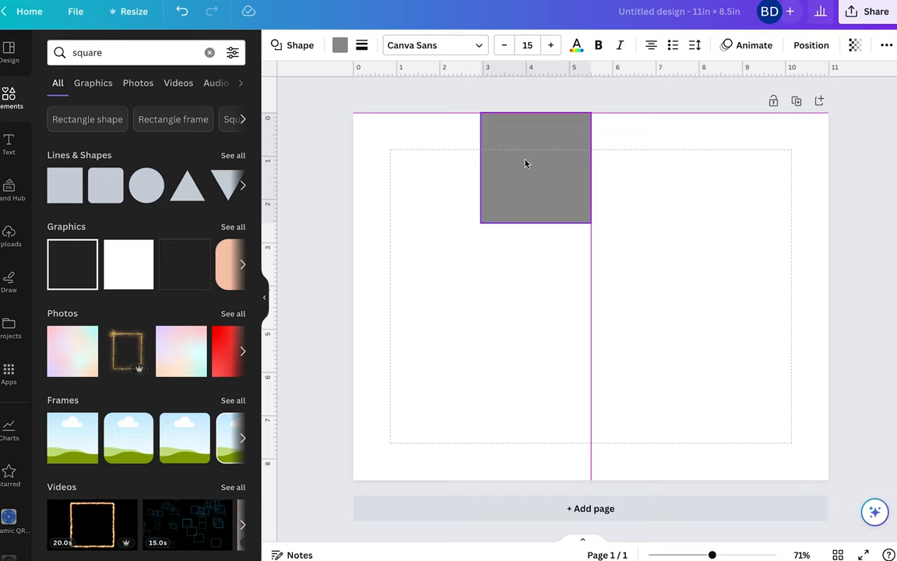
# Step: Stretch the square into a full-height central rectangle about 5.4 in wide
pyautogui.click(535, 167)
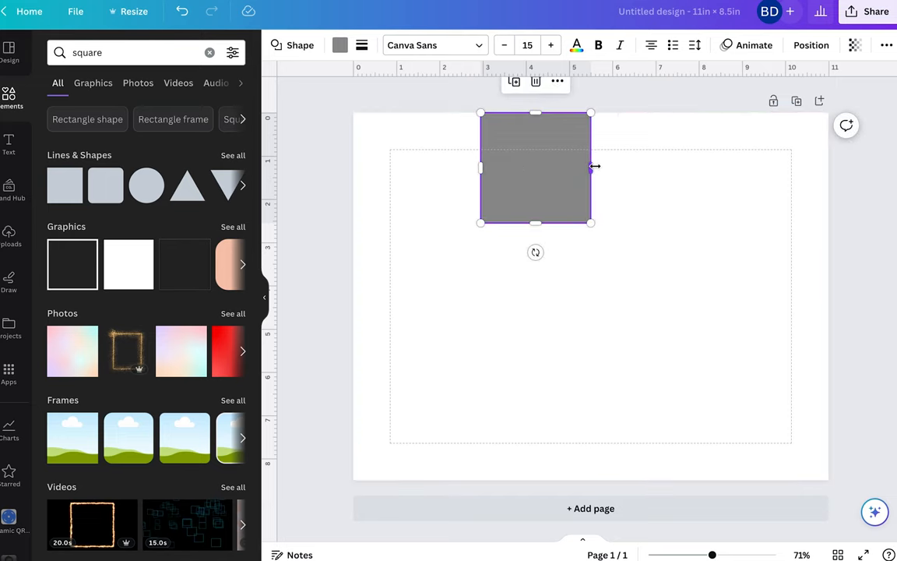
pyautogui.moveTo(592, 167); pyautogui.dragTo(628, 173)
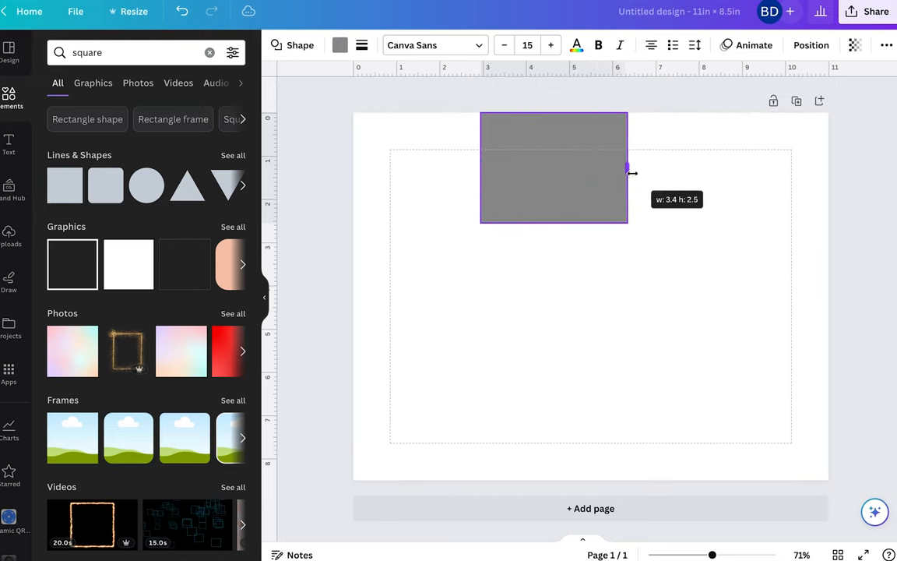
pyautogui.moveTo(628, 167); pyautogui.dragTo(681, 168)
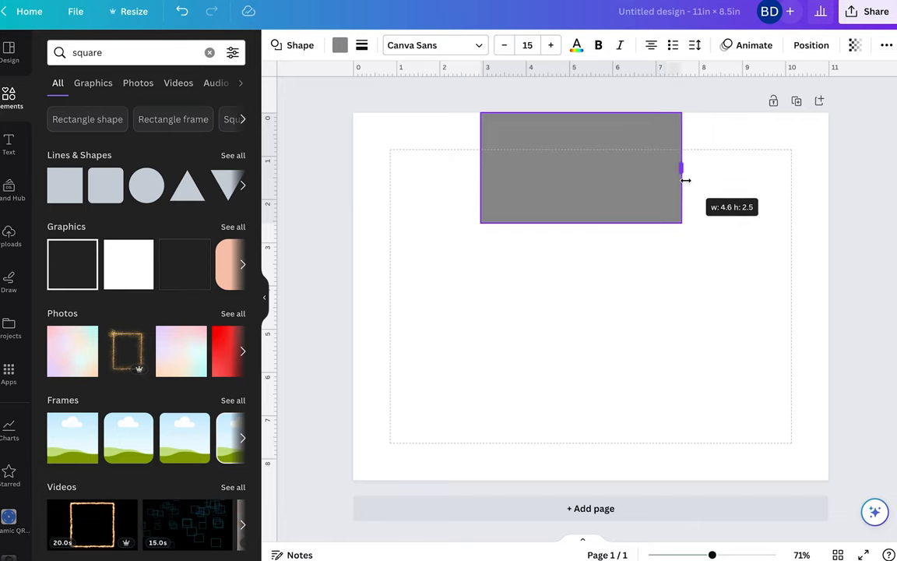
pyautogui.moveTo(682, 169); pyautogui.dragTo(699, 169)
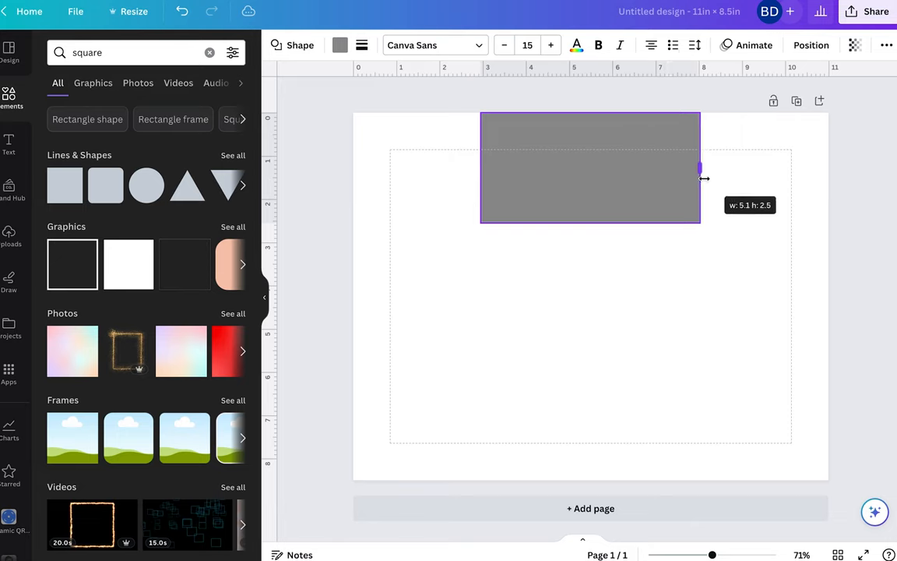
pyautogui.moveTo(698, 169); pyautogui.dragTo(716, 169)
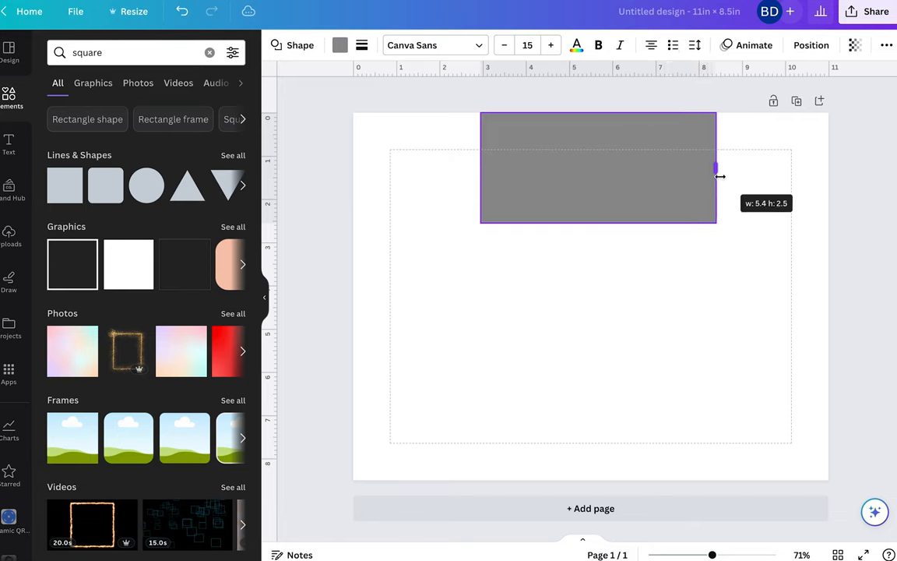
pyautogui.moveTo(717, 168); pyautogui.dragTo(600, 370)
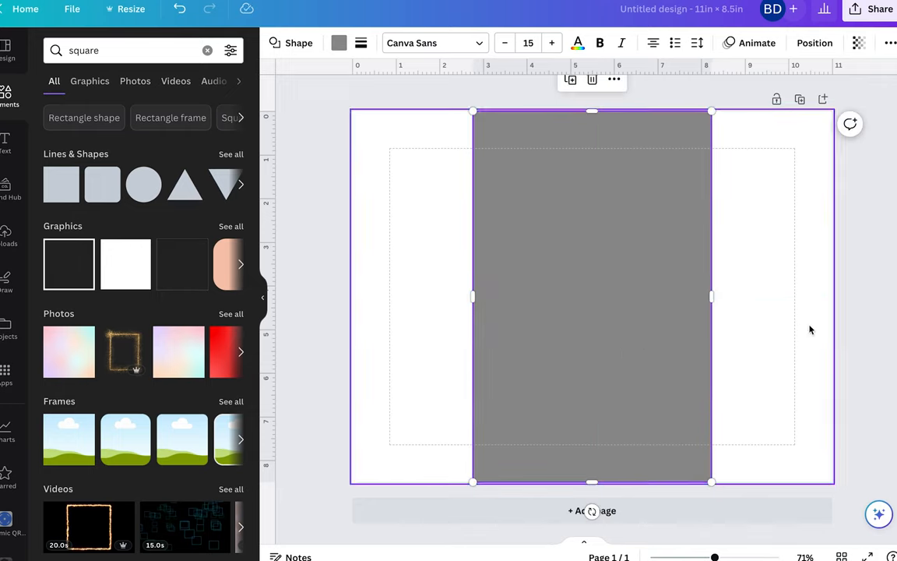
pyautogui.click(883, 322)
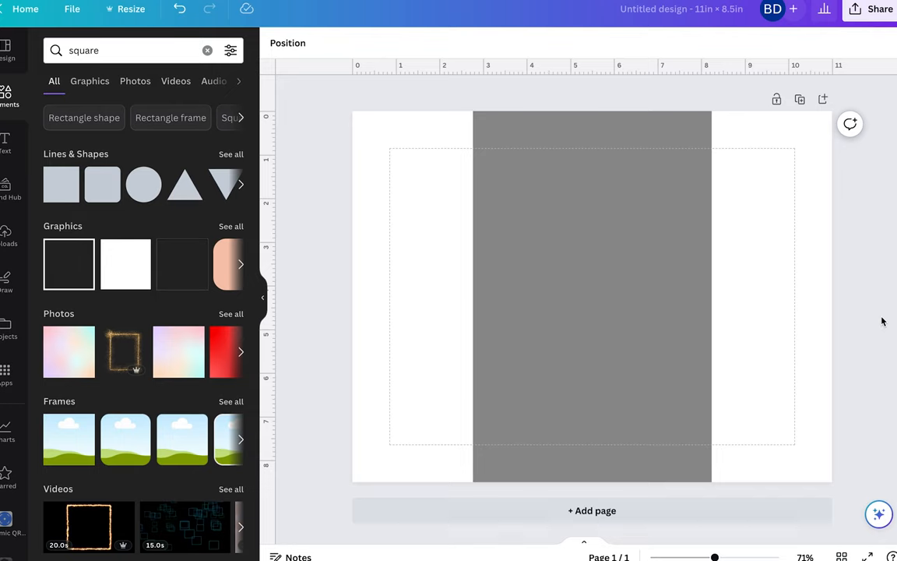
pyautogui.click(592, 296)
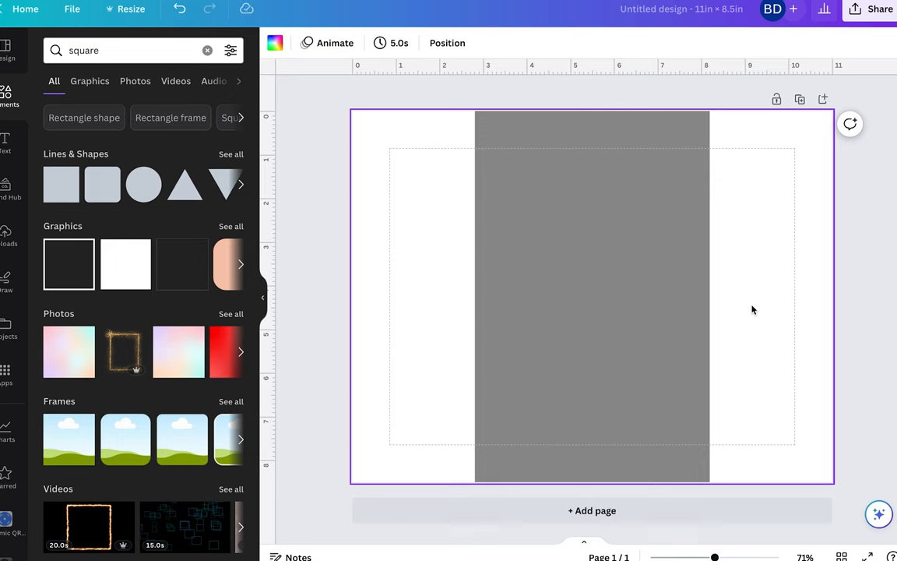
pyautogui.click(592, 296)
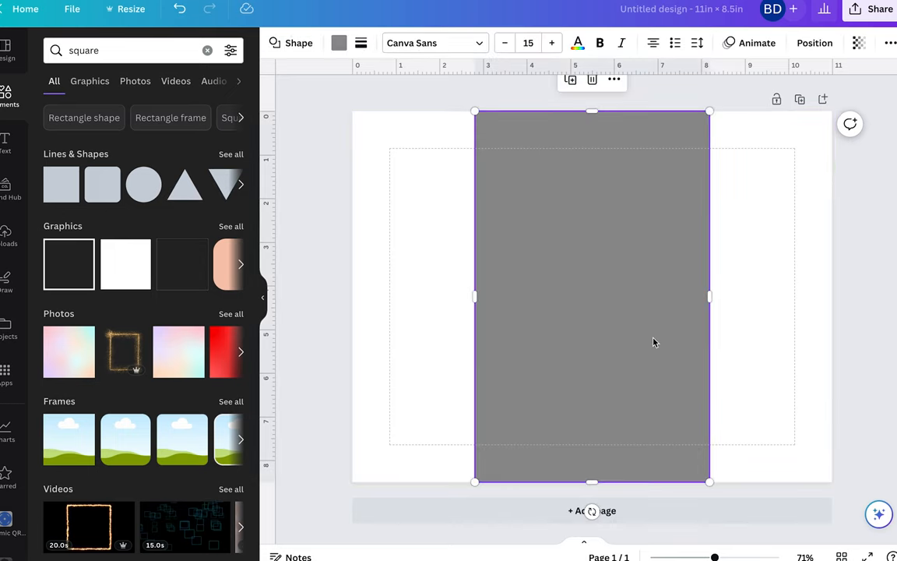
pyautogui.moveTo(611, 308)
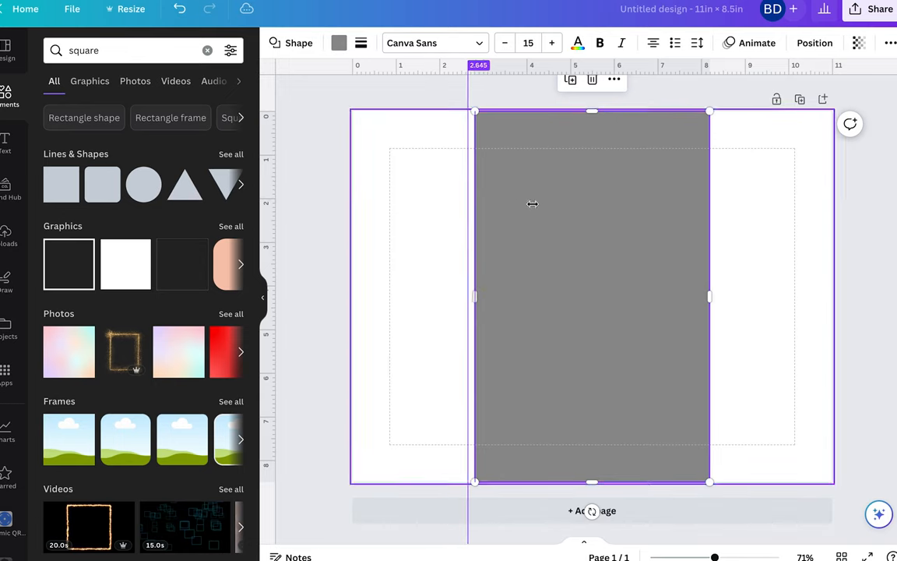
# Step: Place a vertical guide at the panel's left edge and pick the pink Barbie cartoon image
pyautogui.moveTo(532, 204); pyautogui.dragTo(703, 220)
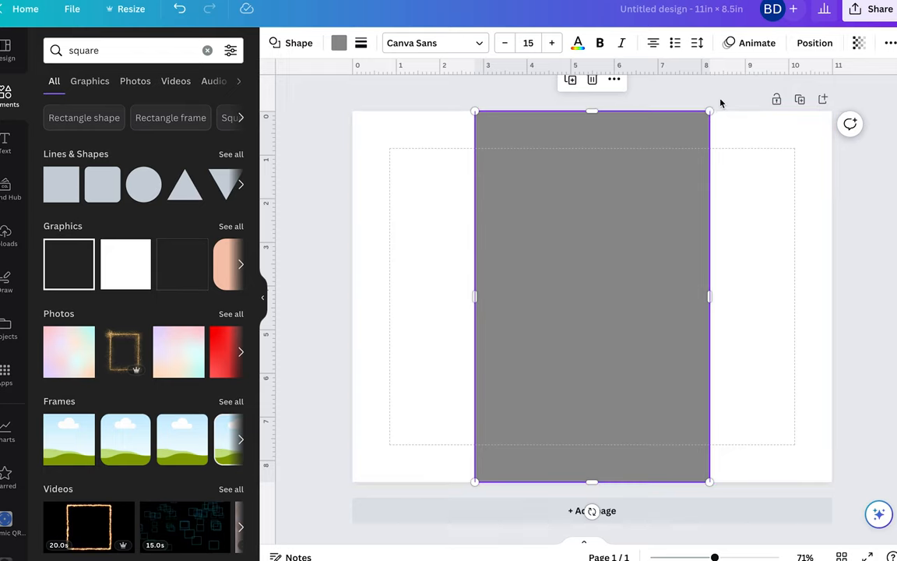
pyautogui.moveTo(661, 65)
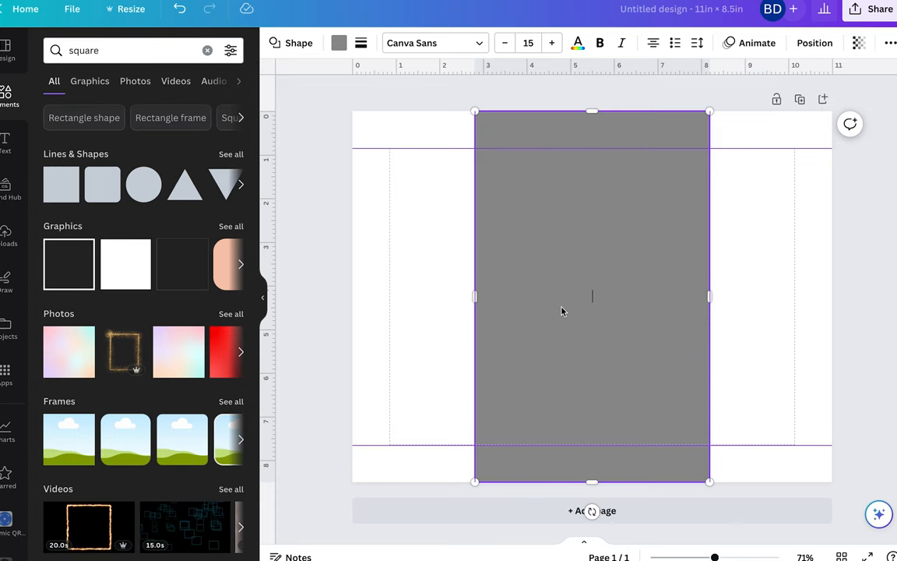
pyautogui.click(72, 9)
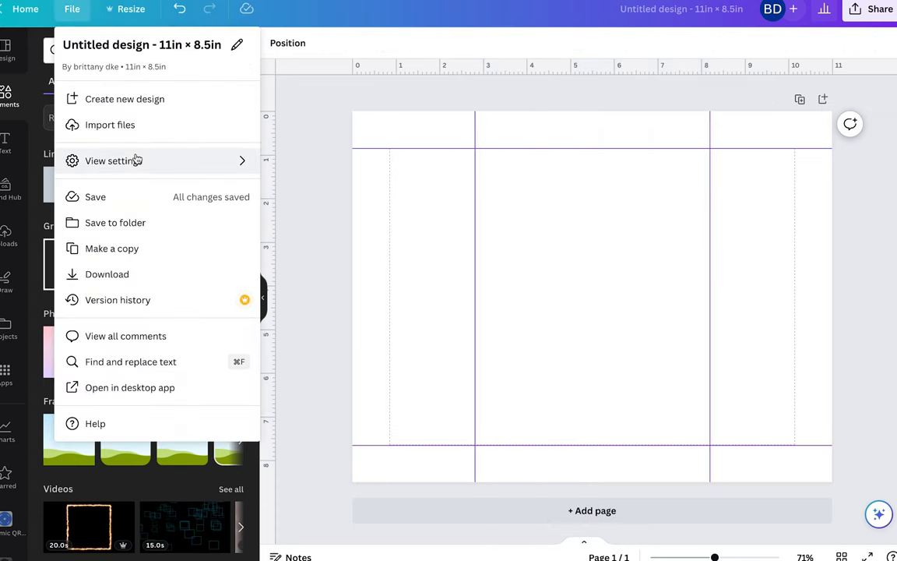
pyautogui.click(113, 160)
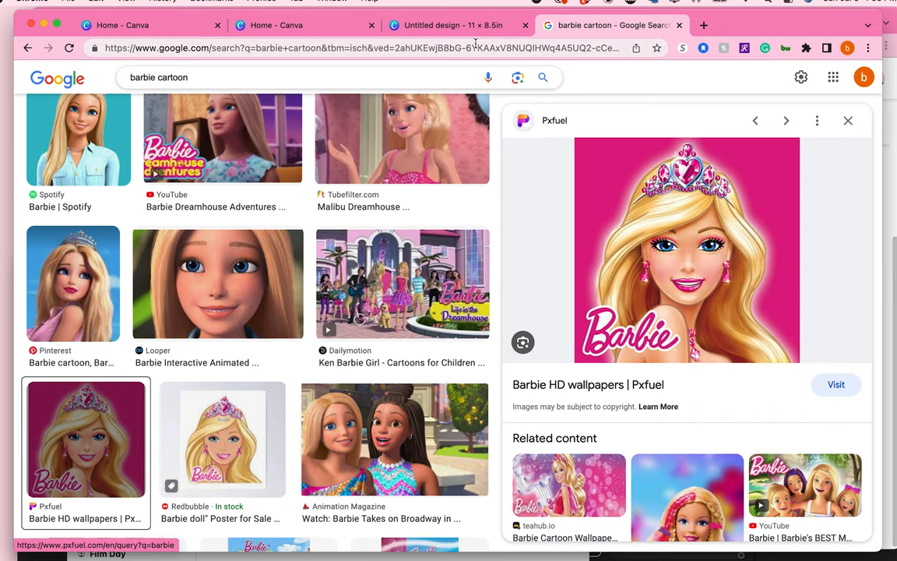
pyautogui.click(452, 25)
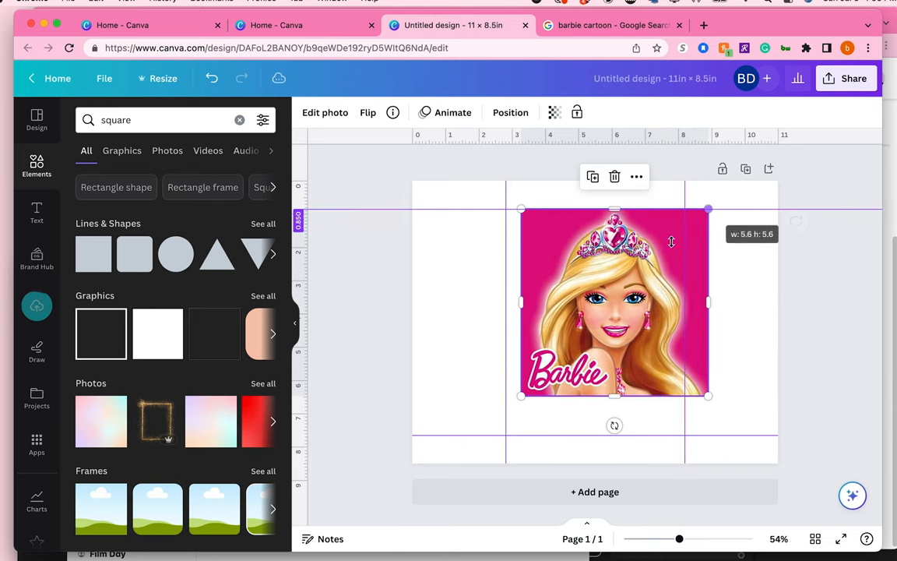
# Step: Remove the Barbie image's background and add a pale pink gradient behind it
pyautogui.click(324, 112)
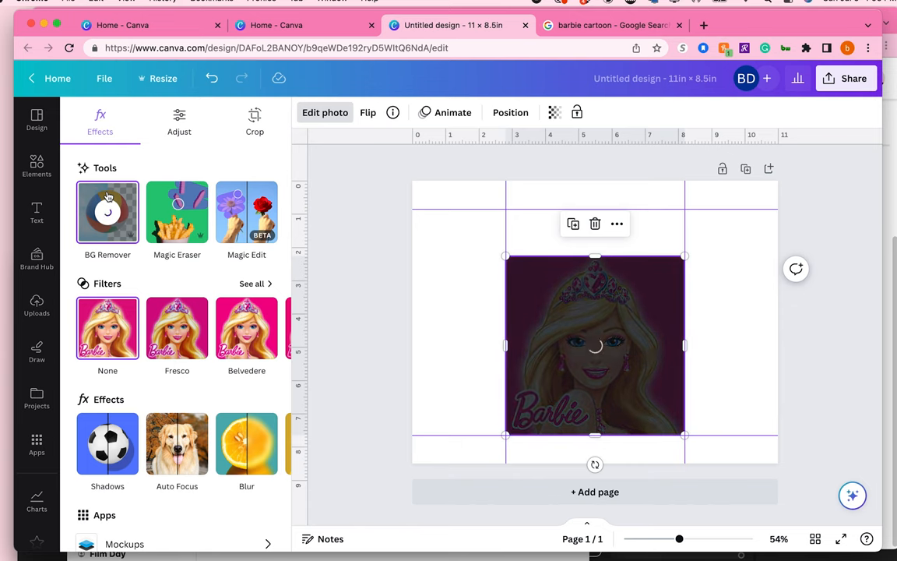
pyautogui.click(108, 211)
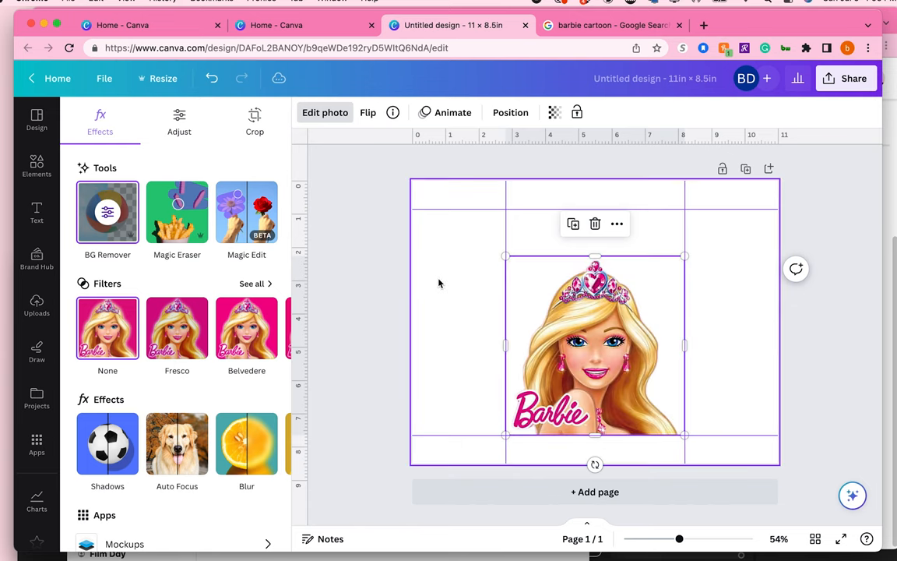
pyautogui.click(36, 166)
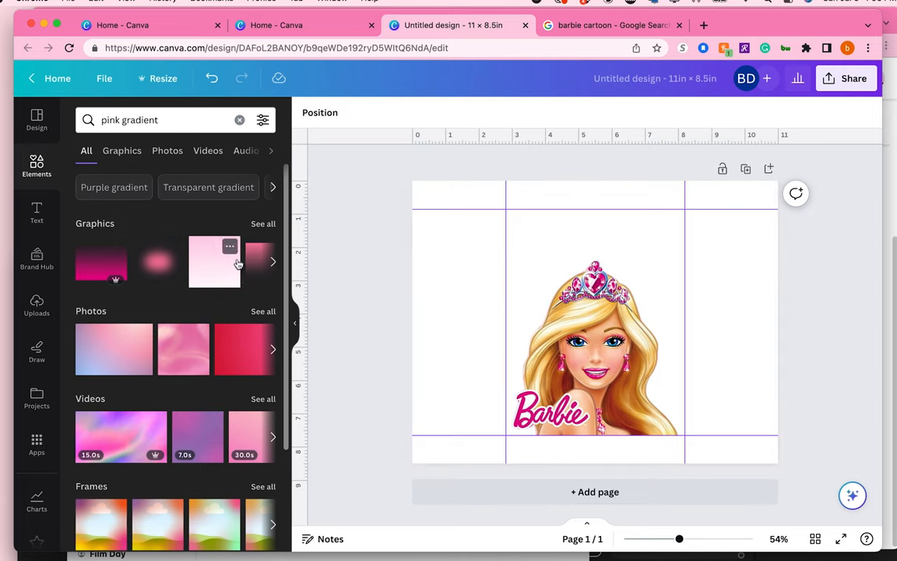
pyautogui.click(214, 262)
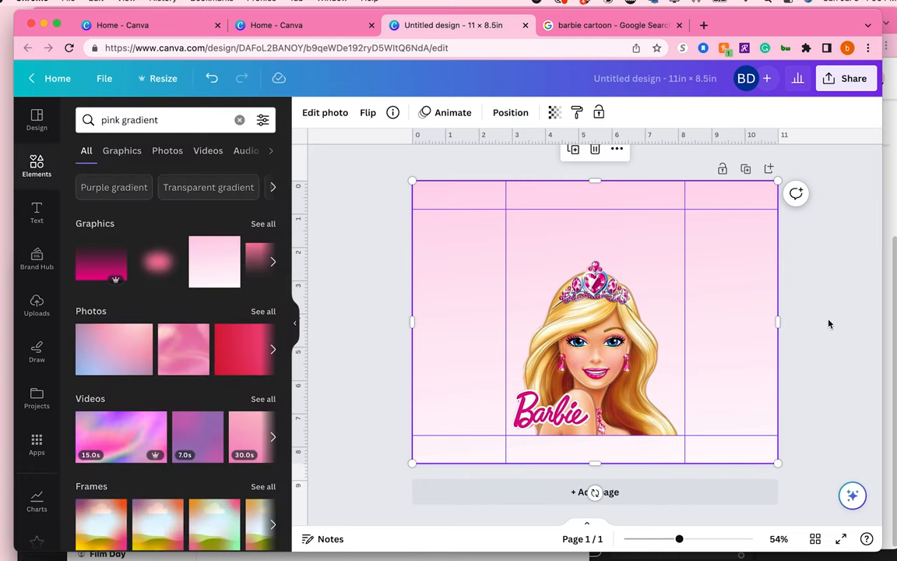
pyautogui.click(368, 112)
pyautogui.write('square')
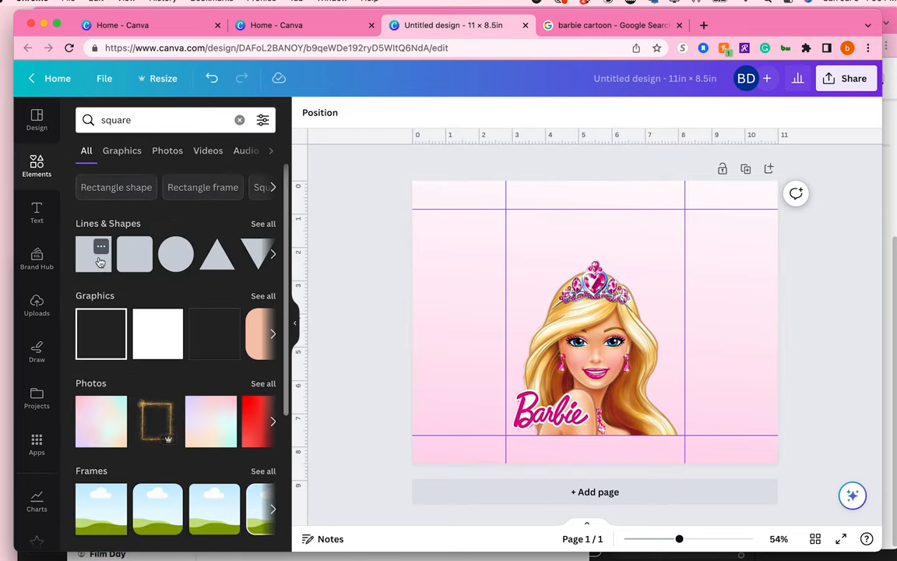
# Step: Stretch pink square strips across the top and bottom edges and lower their transparency
pyautogui.click(93, 255)
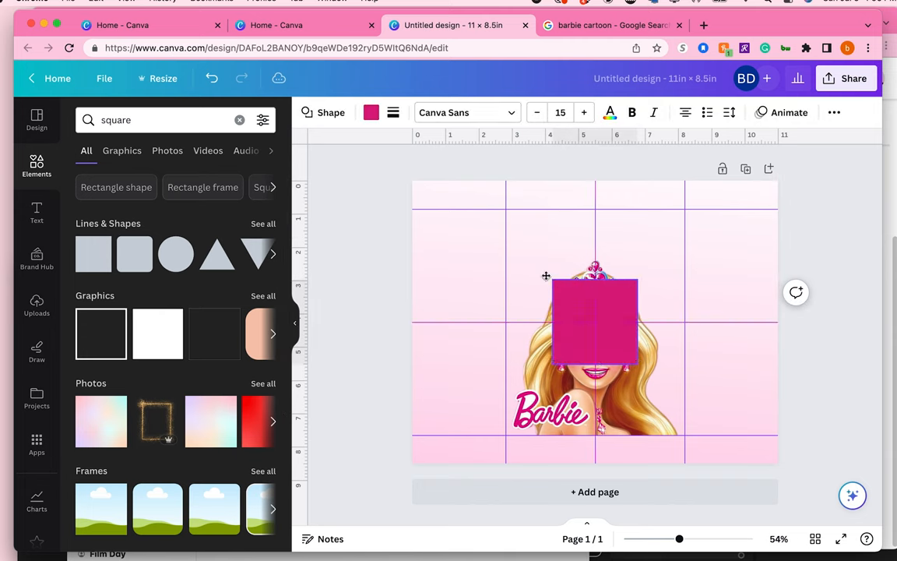
pyautogui.moveTo(596, 324); pyautogui.dragTo(454, 216)
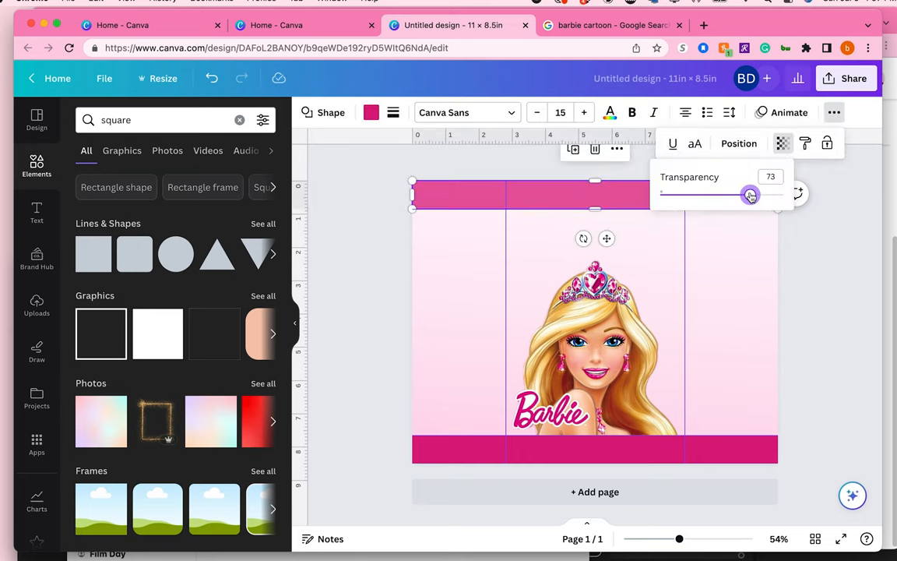
pyautogui.moveTo(750, 195); pyautogui.dragTo(745, 194)
pyautogui.write('6')
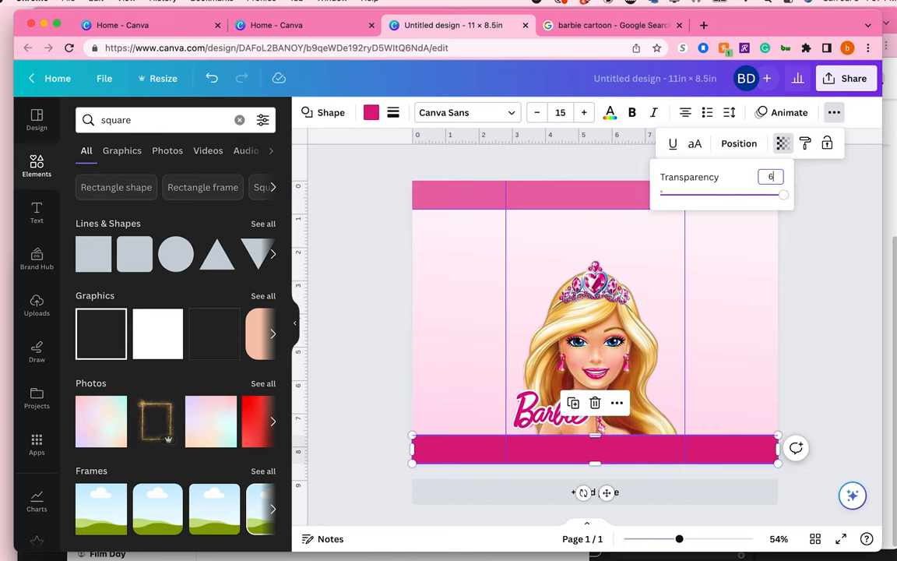
pyautogui.click(834, 327)
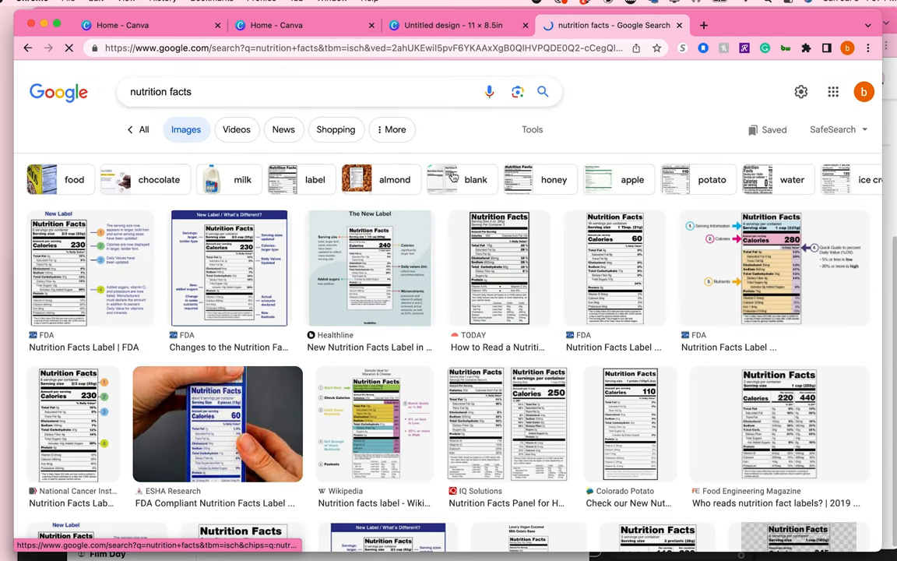
pyautogui.click(454, 25)
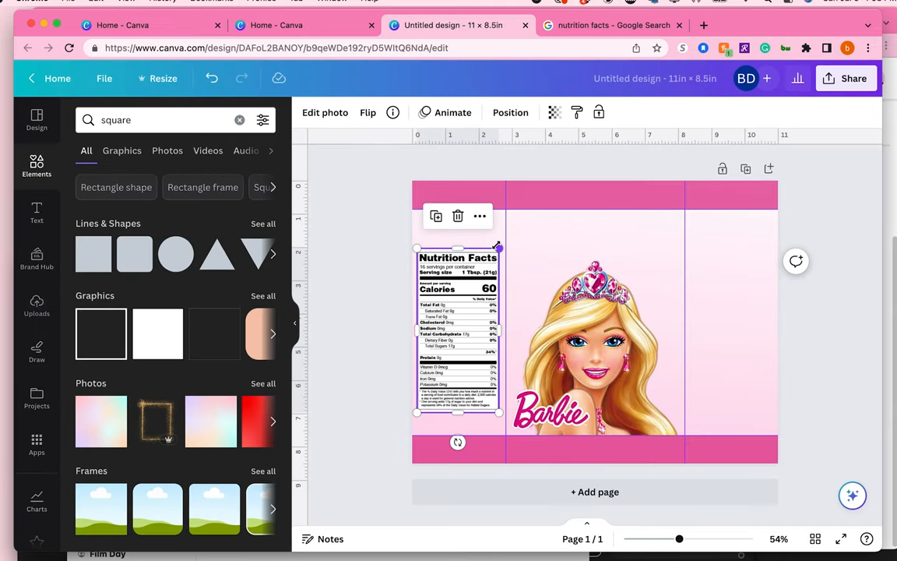
pyautogui.click(37, 443)
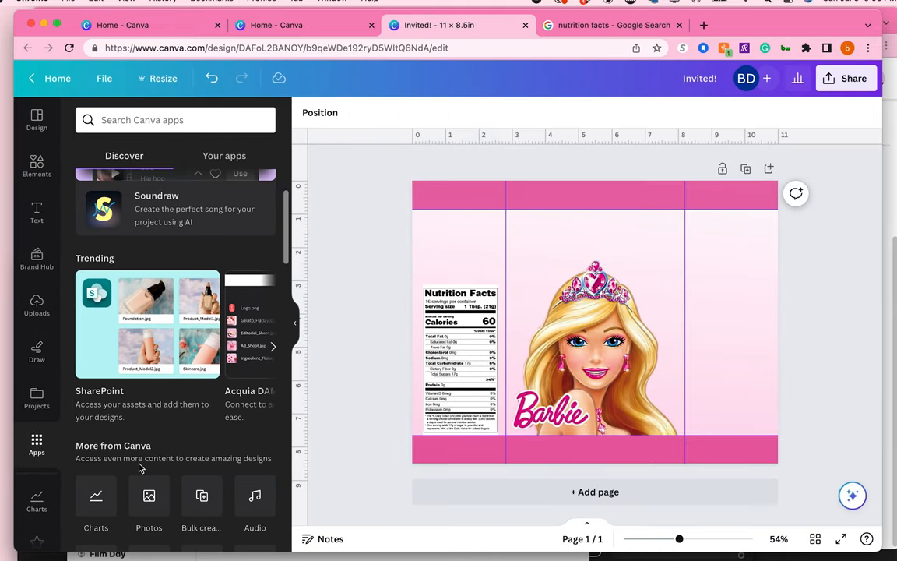
pyautogui.scroll(-3)
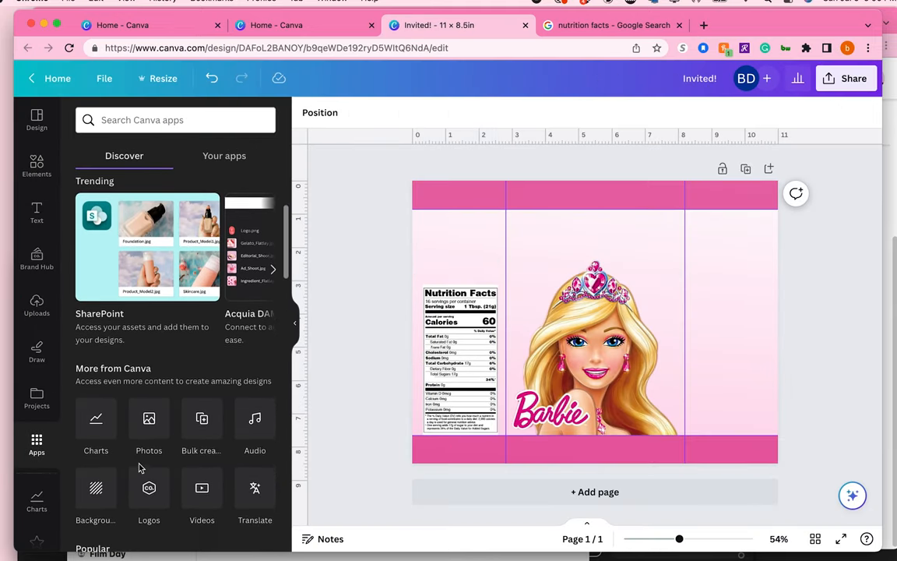
pyautogui.scroll(-3)
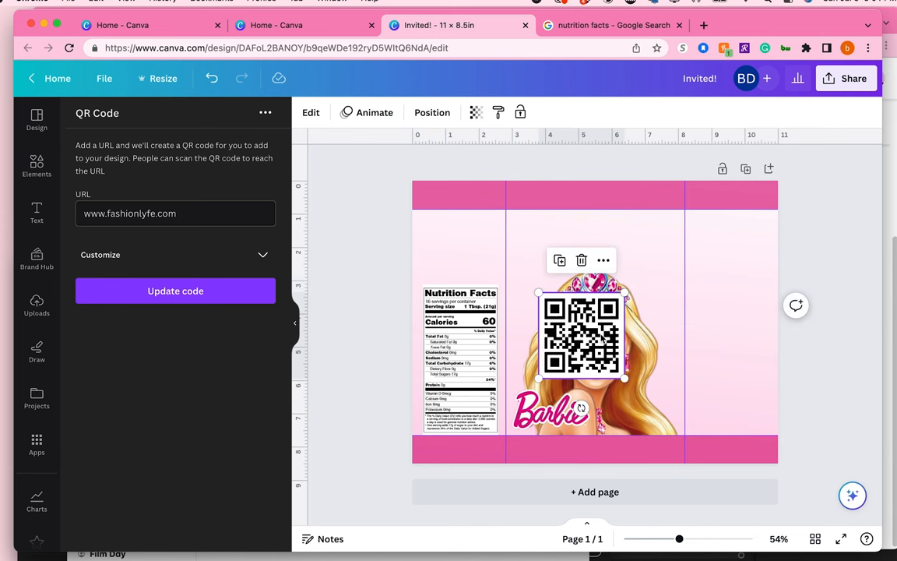
pyautogui.click(740, 265)
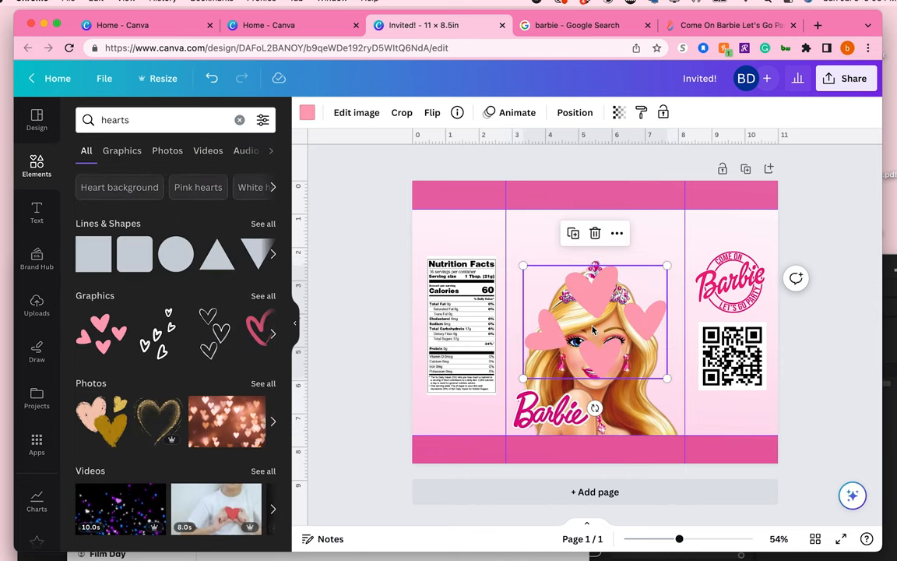
# Step: Enlarge the pink hearts, bring Barbie in front, and fade the hearts to about 20 transparency
pyautogui.moveTo(594, 324); pyautogui.dragTo(594, 370)
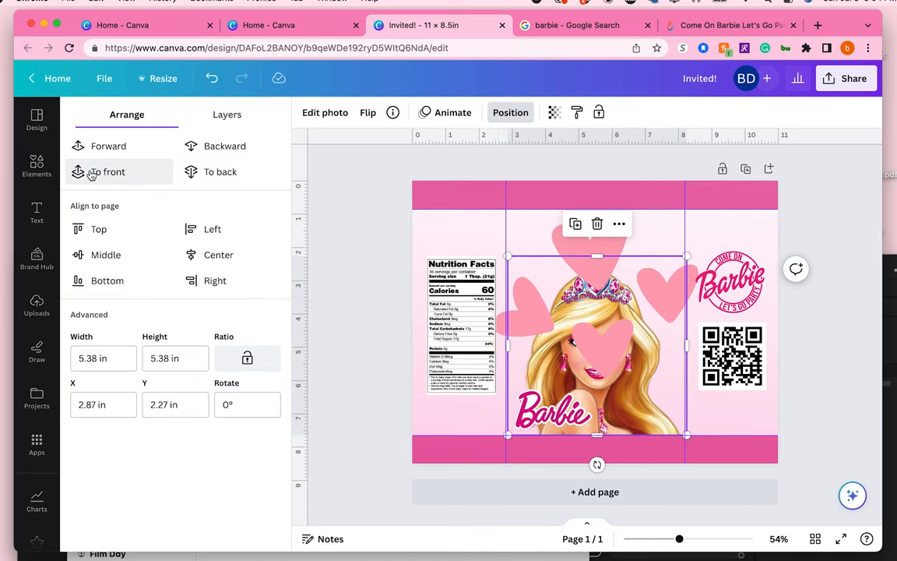
pyautogui.click(37, 166)
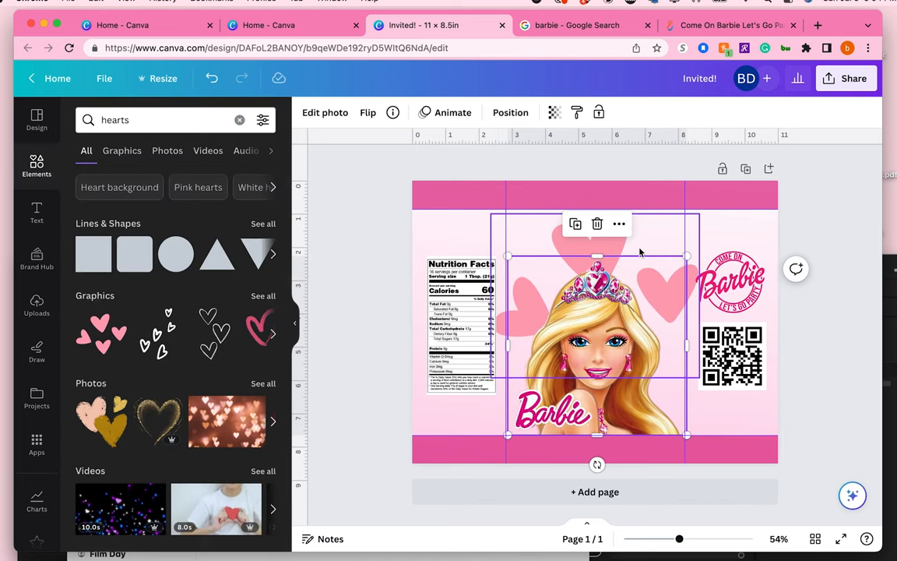
pyautogui.click(557, 236)
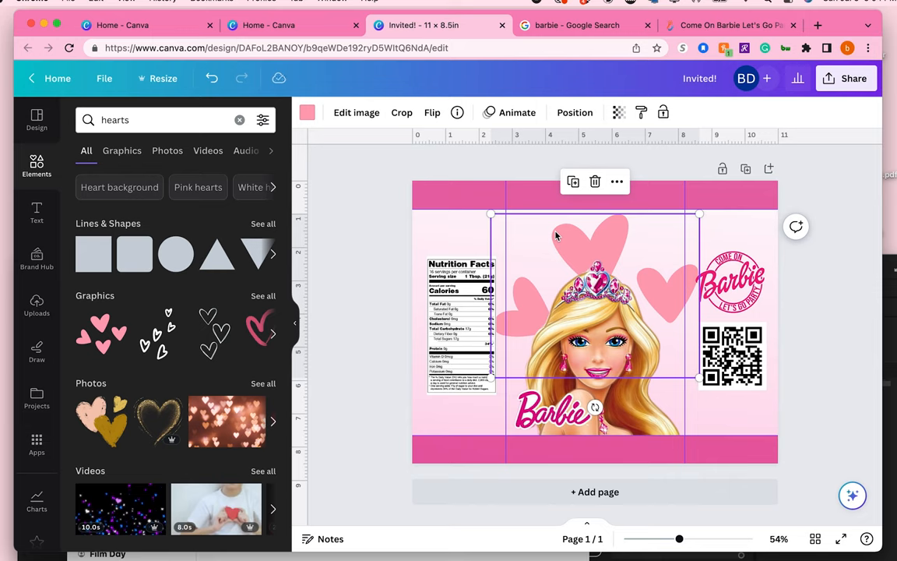
pyautogui.click(618, 112)
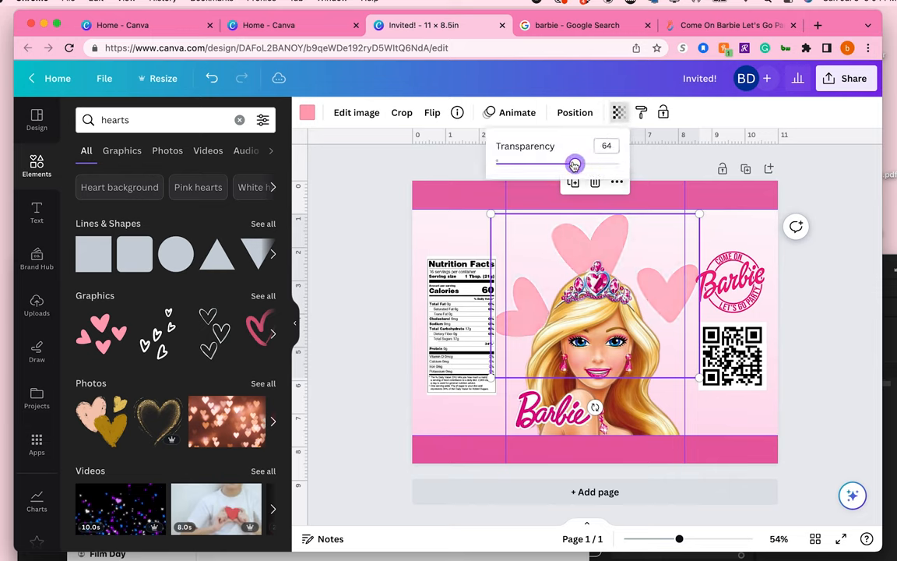
pyautogui.moveTo(575, 163); pyautogui.dragTo(520, 163)
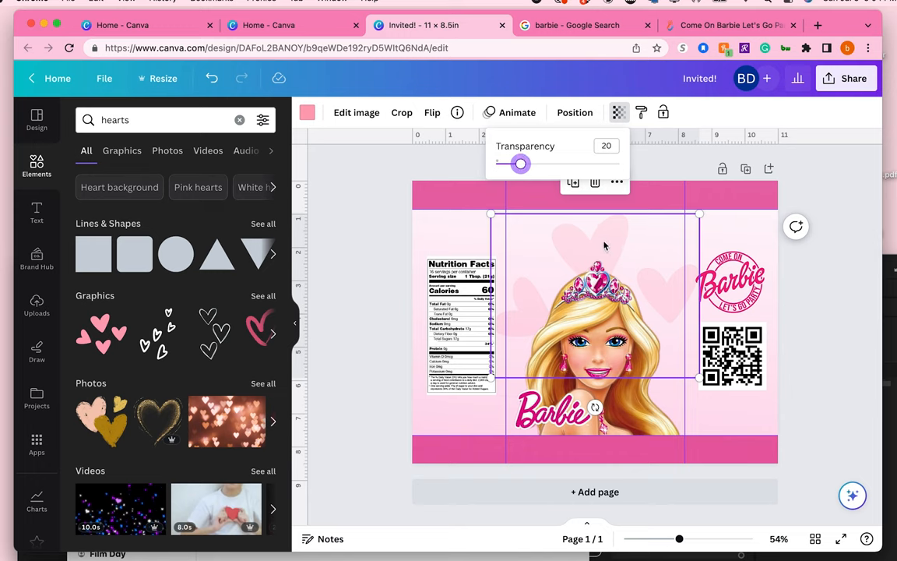
pyautogui.click(598, 241)
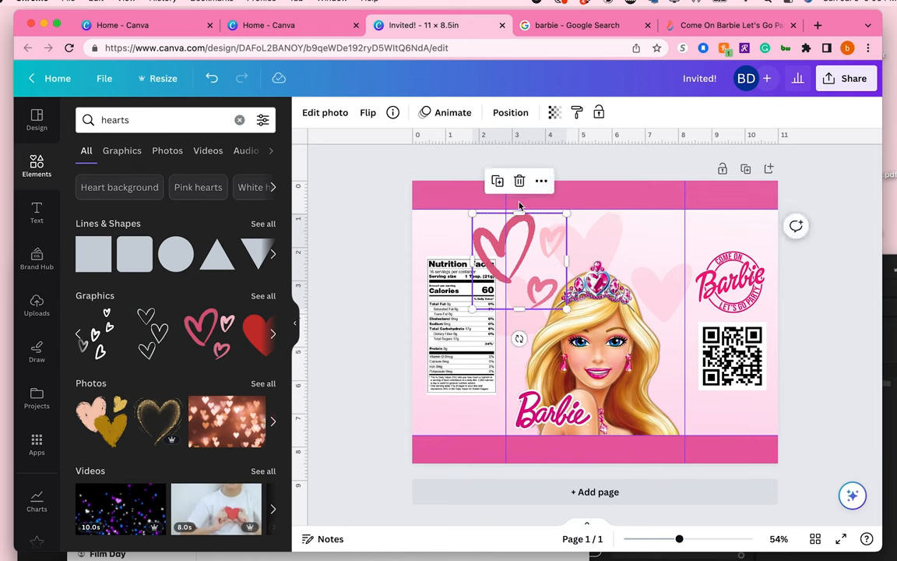
# Step: Send the outline hearts back one layer and lower their transparency to about 31
pyautogui.click(510, 112)
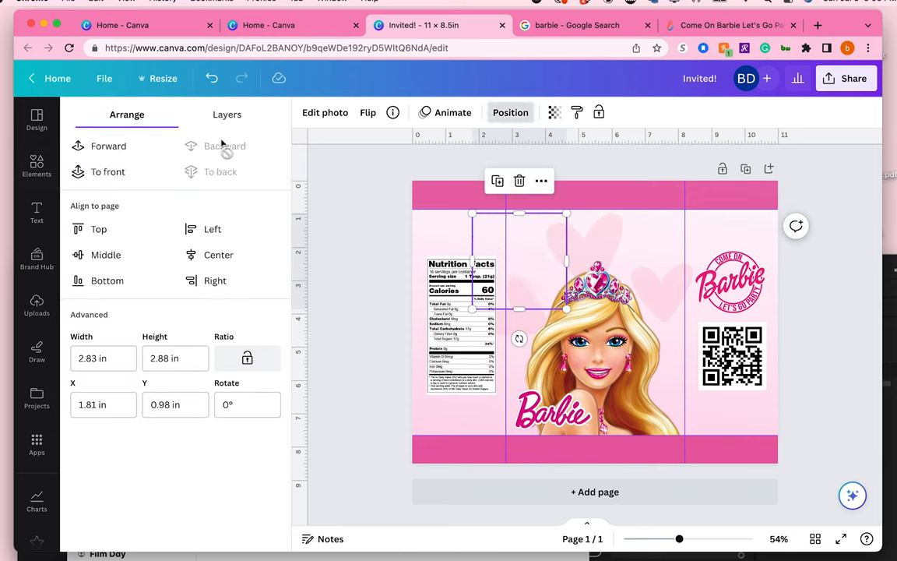
pyautogui.click(225, 146)
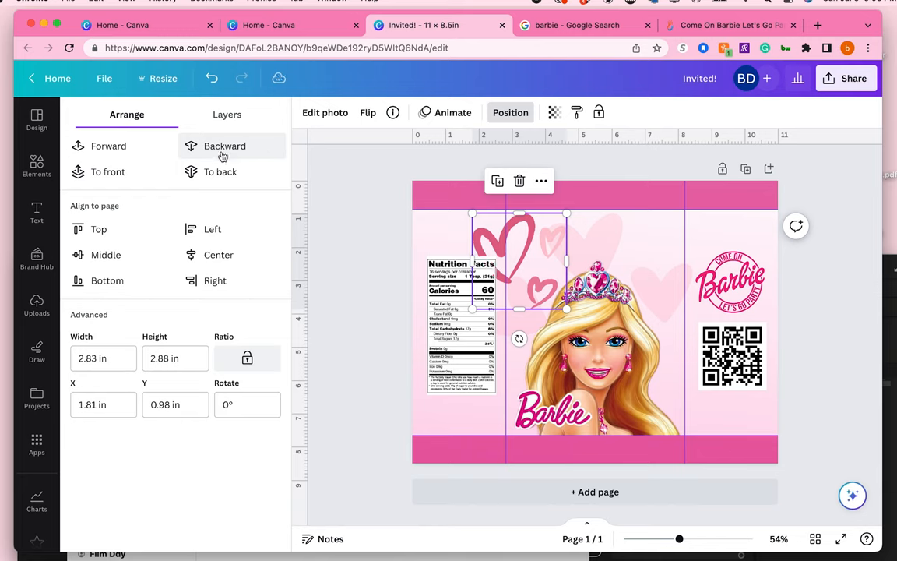
pyautogui.click(554, 112)
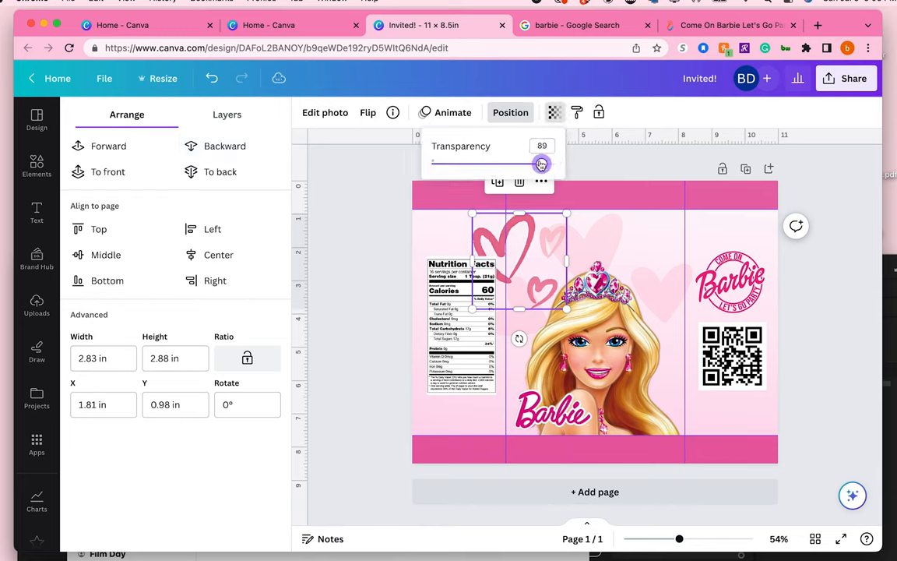
pyautogui.moveTo(541, 164); pyautogui.dragTo(470, 164)
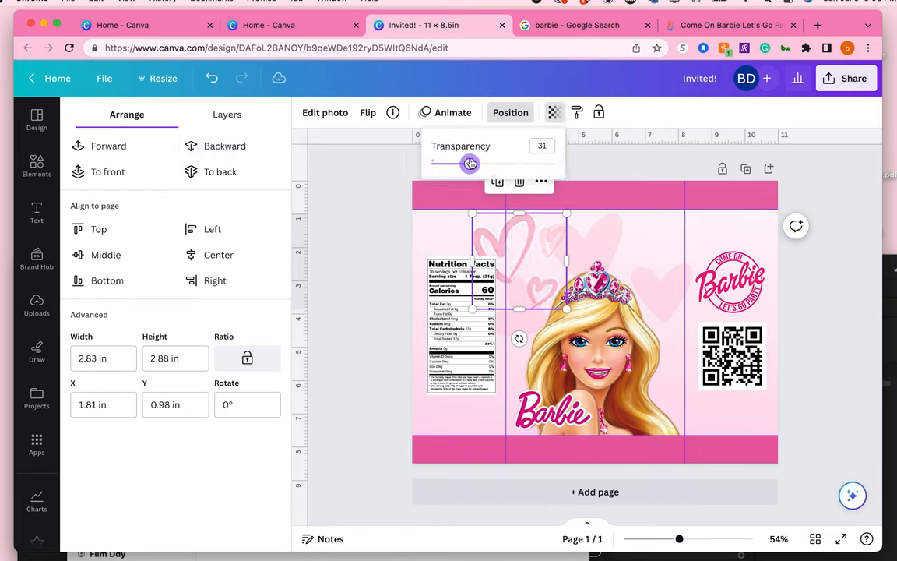
pyautogui.moveTo(470, 164); pyautogui.dragTo(468, 163)
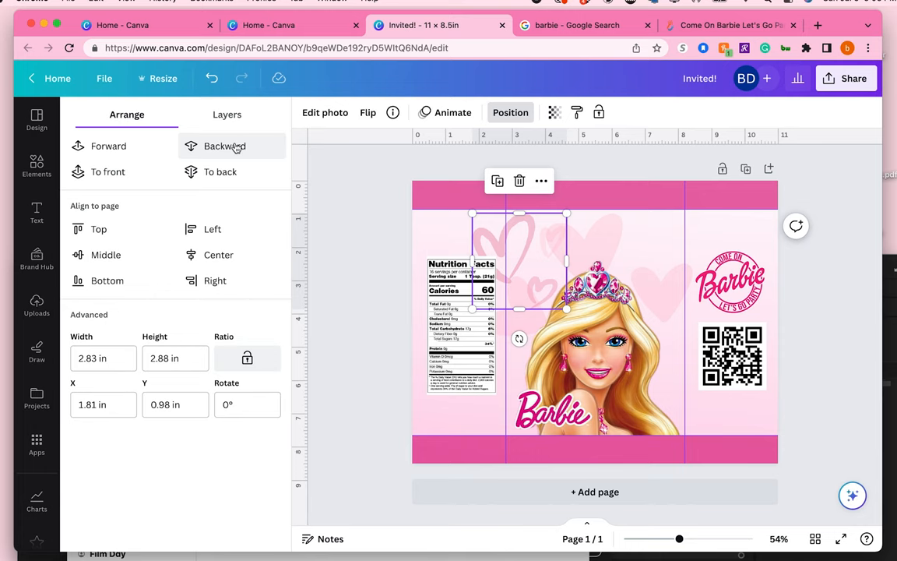
# Step: Move a flipped copy of the hearts to the lower right corner of the bag
pyautogui.moveTo(520, 262); pyautogui.dragTo(635, 263)
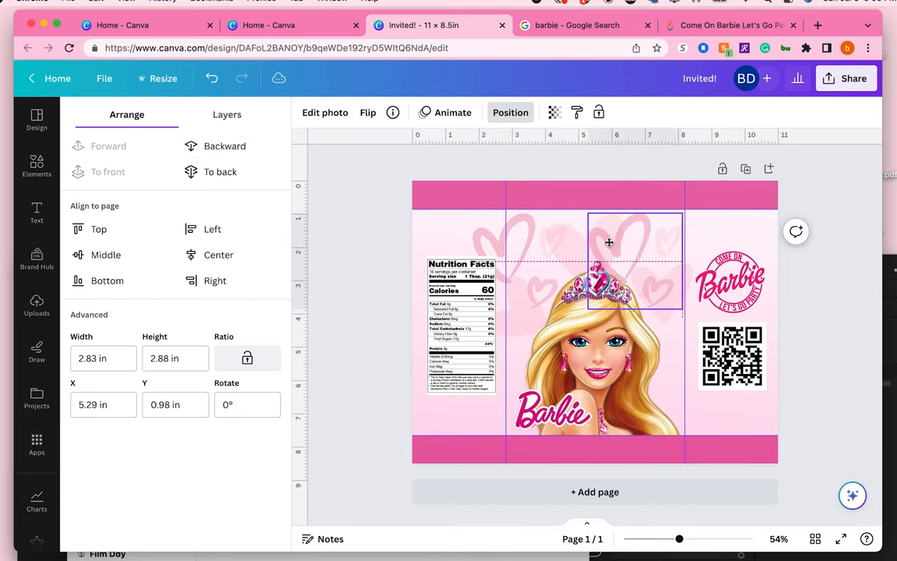
pyautogui.moveTo(609, 242); pyautogui.dragTo(662, 267)
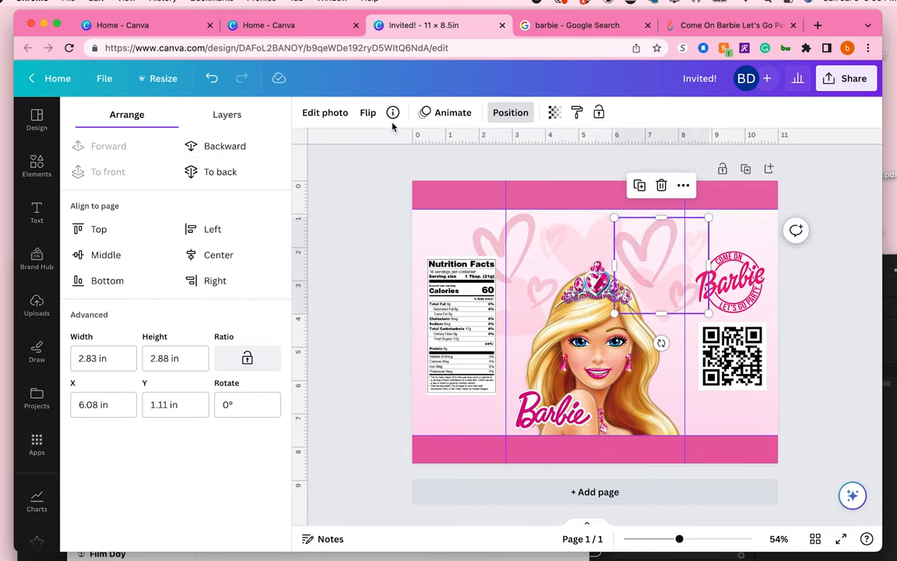
pyautogui.click(368, 112)
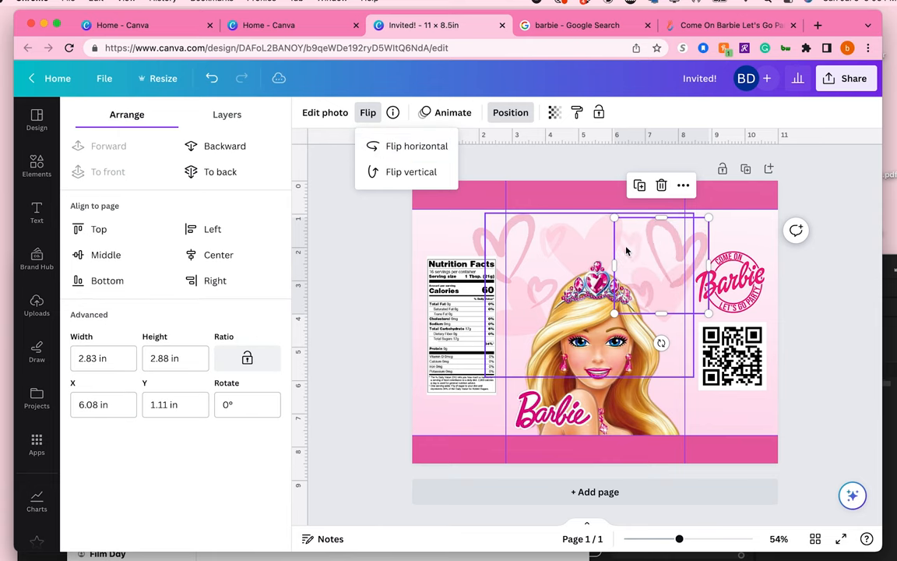
pyautogui.moveTo(615, 265); pyautogui.dragTo(666, 397)
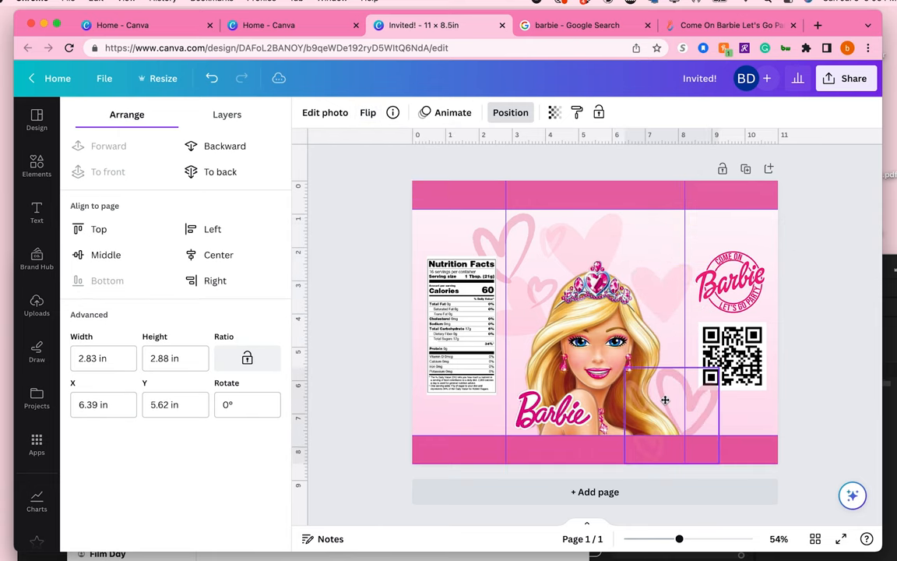
pyautogui.click(37, 165)
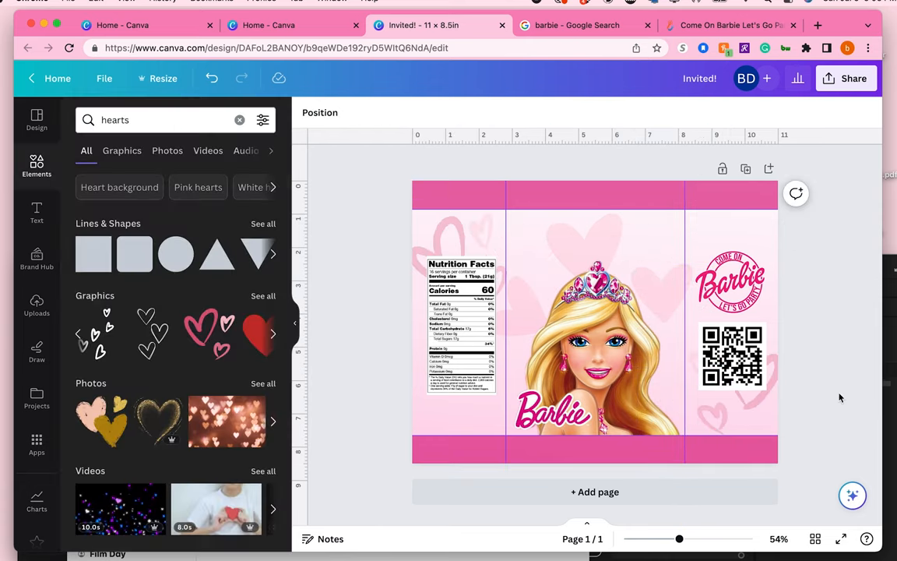
pyautogui.click(731, 283)
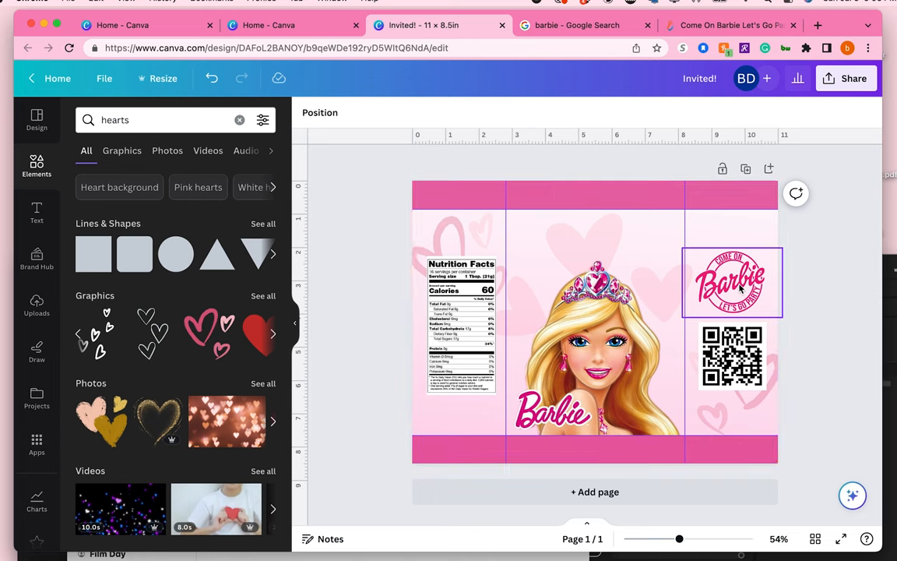
pyautogui.click(731, 282)
pyautogui.write('arrow')
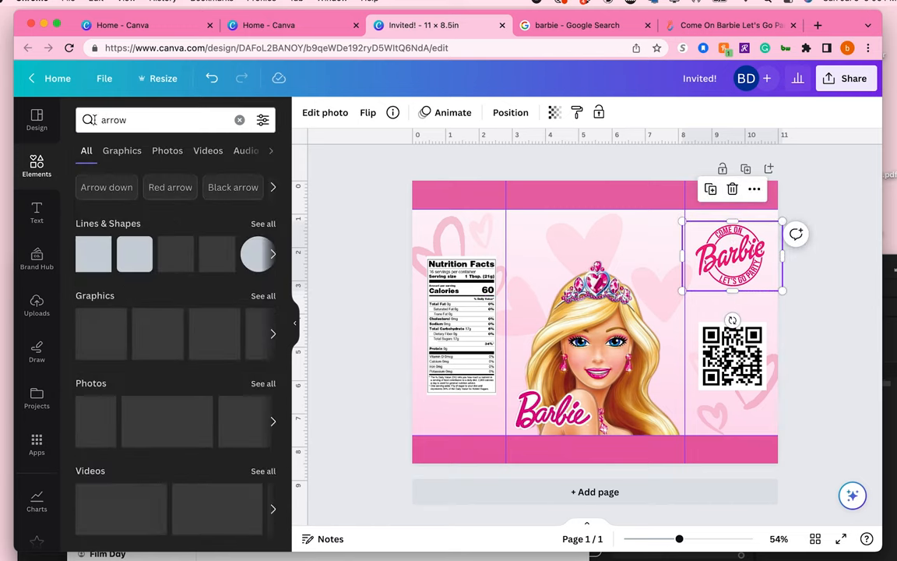
# Step: Add the curved arrow graphic and recolour it pink
pyautogui.click(595, 319)
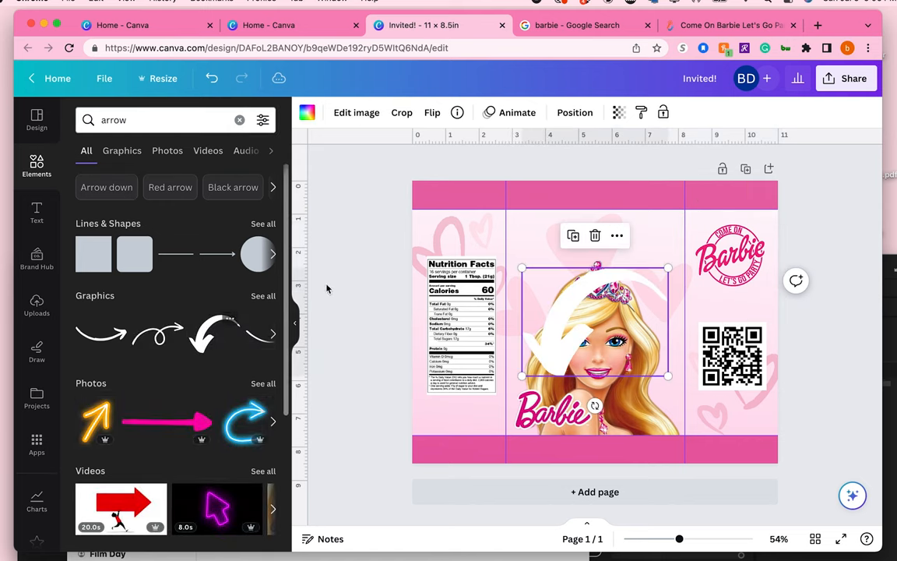
pyautogui.click(307, 112)
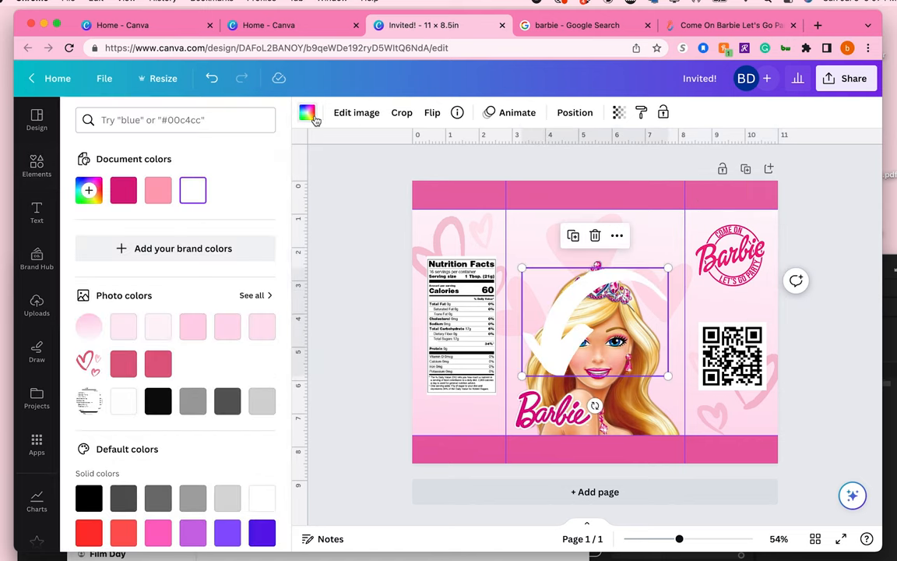
pyautogui.click(158, 363)
pyautogui.write('Barbie Chip B')
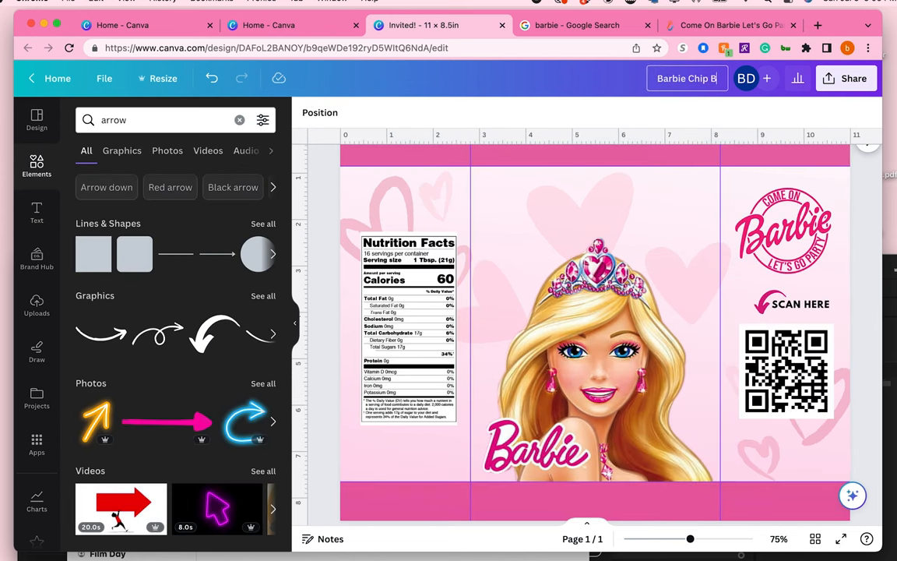
# Step: Download the Barbie chip bag design as a PNG file
pyautogui.click(853, 78)
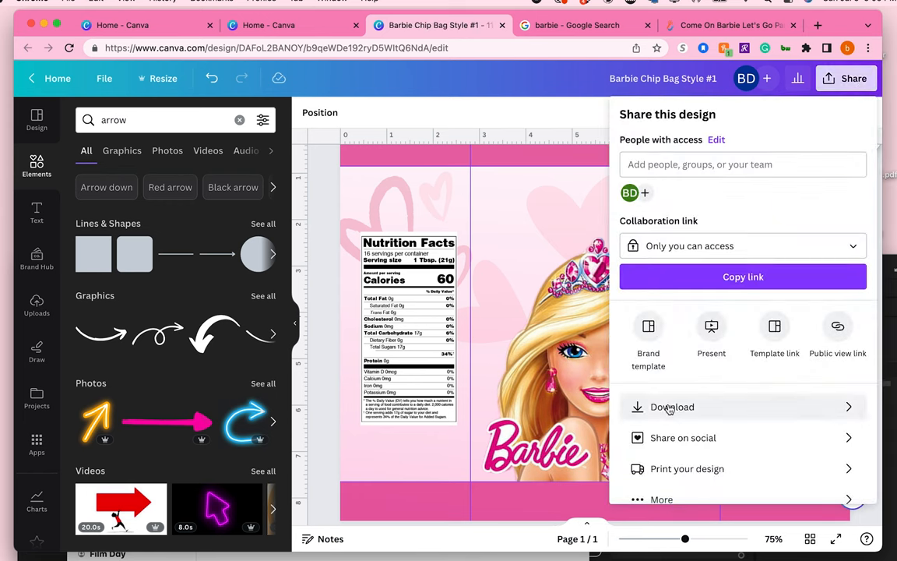
pyautogui.click(672, 407)
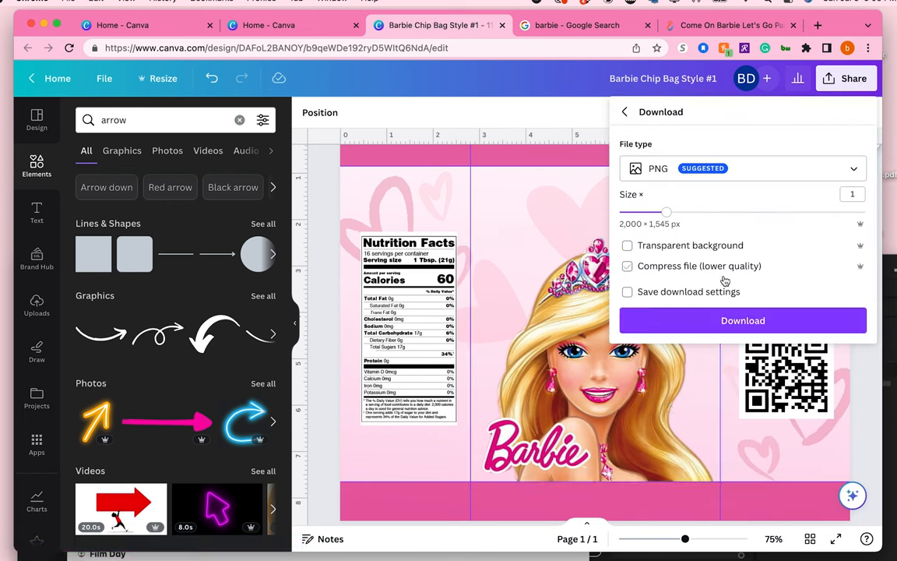
pyautogui.click(743, 320)
pyautogui.write('hearts')
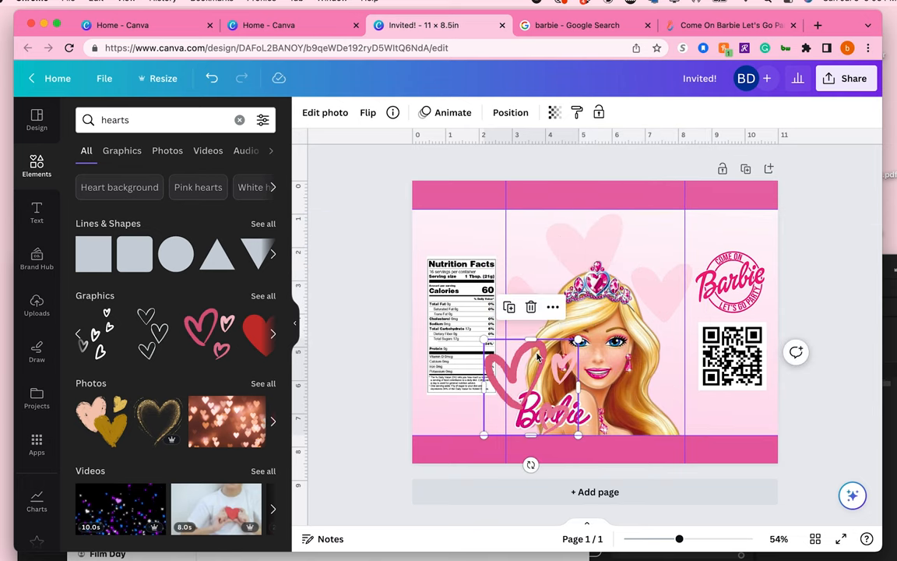
# Step: Drag the outline hearts to the bag's top-left edge and send them one layer backward
pyautogui.moveTo(531, 382); pyautogui.dragTo(520, 257)
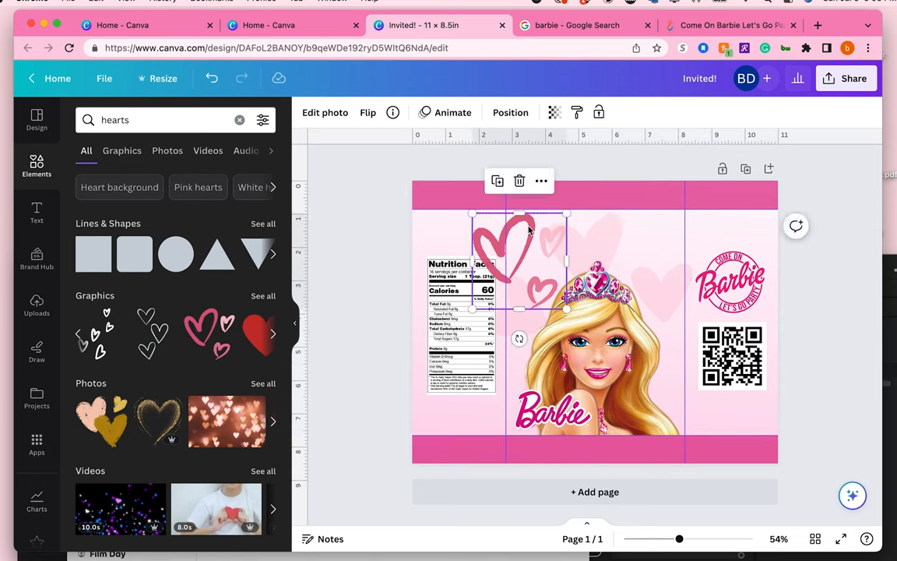
pyautogui.click(510, 113)
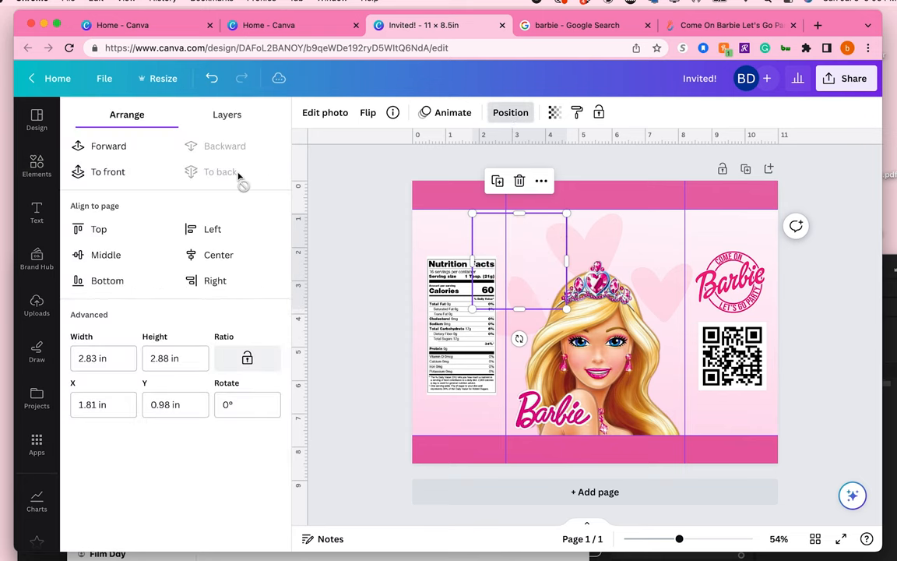
pyautogui.click(225, 146)
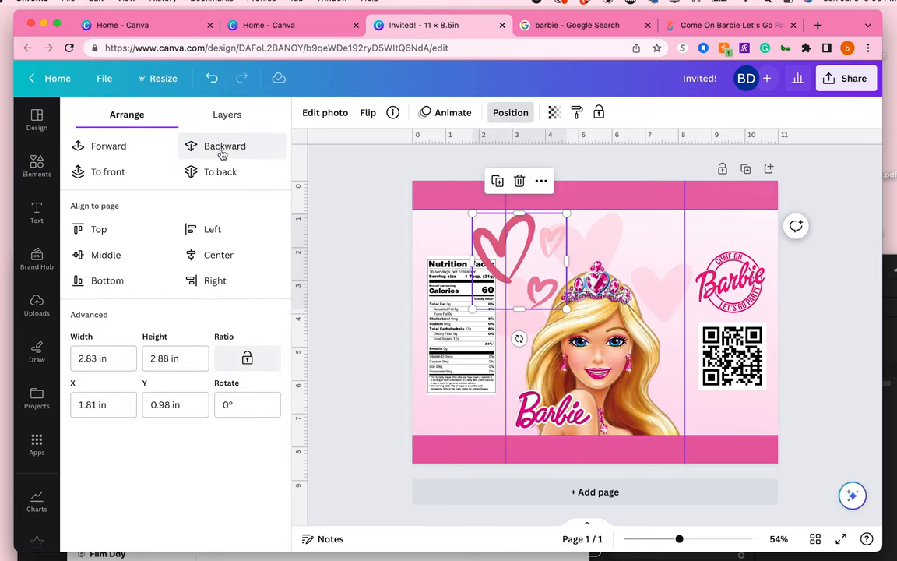